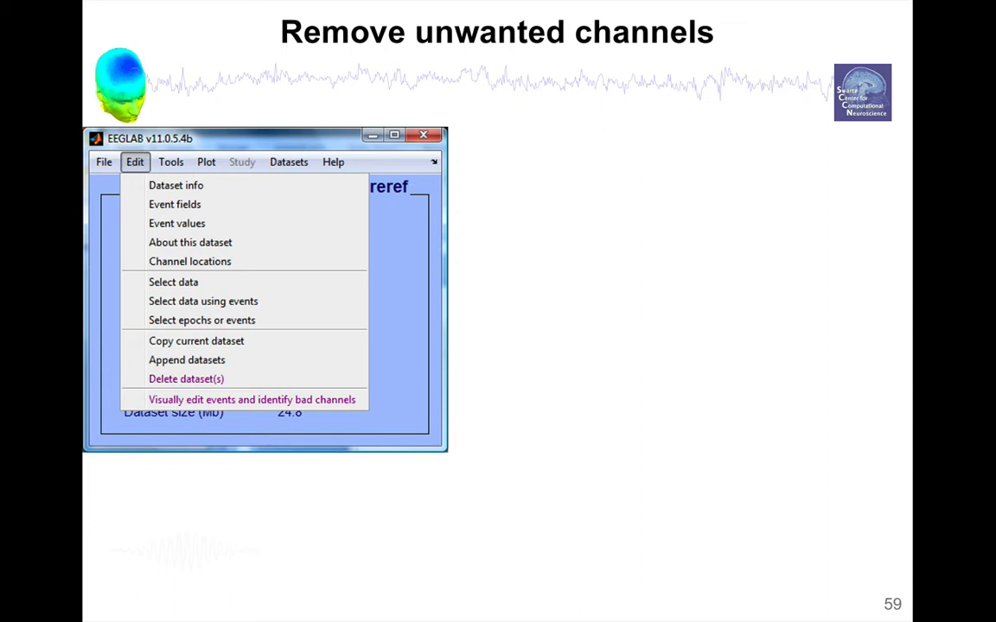
mouse_move(173, 282)
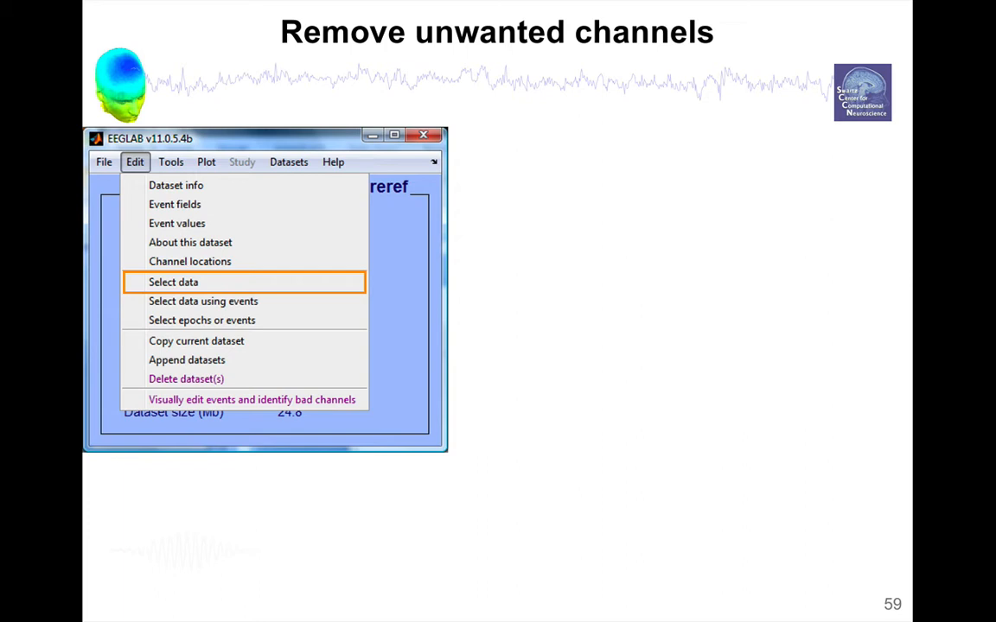
Remove external channels EXG5, EXG6, EXG7 and EXG8 via Edit > Select data.
left_click(173, 281)
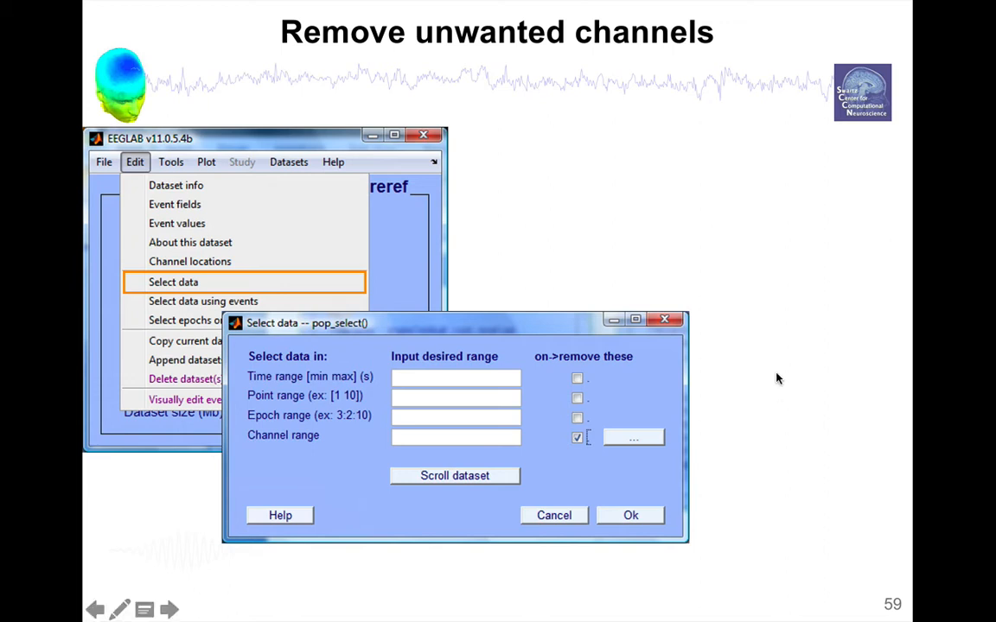
mouse_move(458, 444)
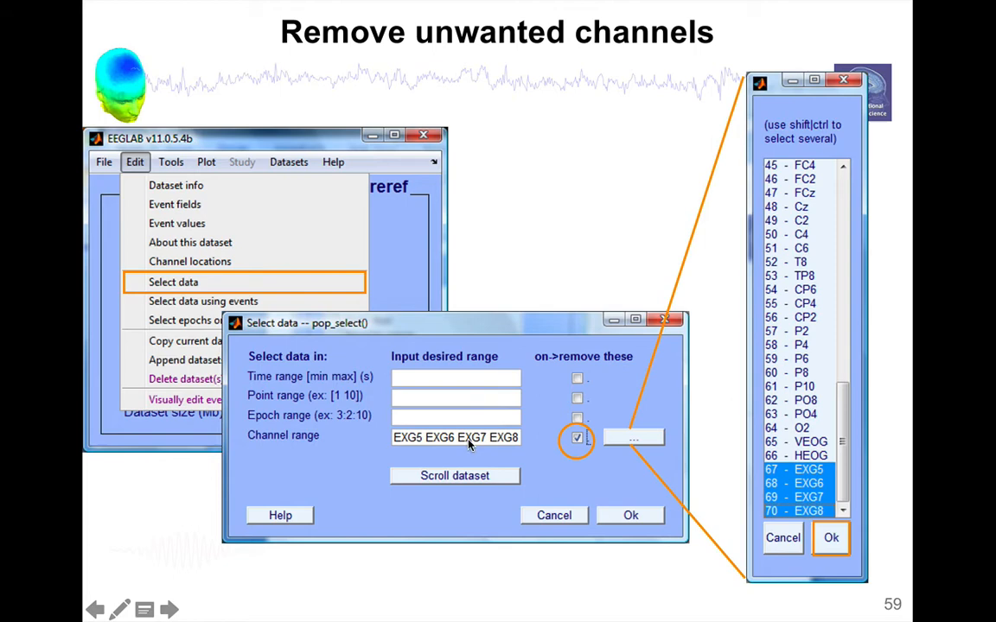
left_click(577, 438)
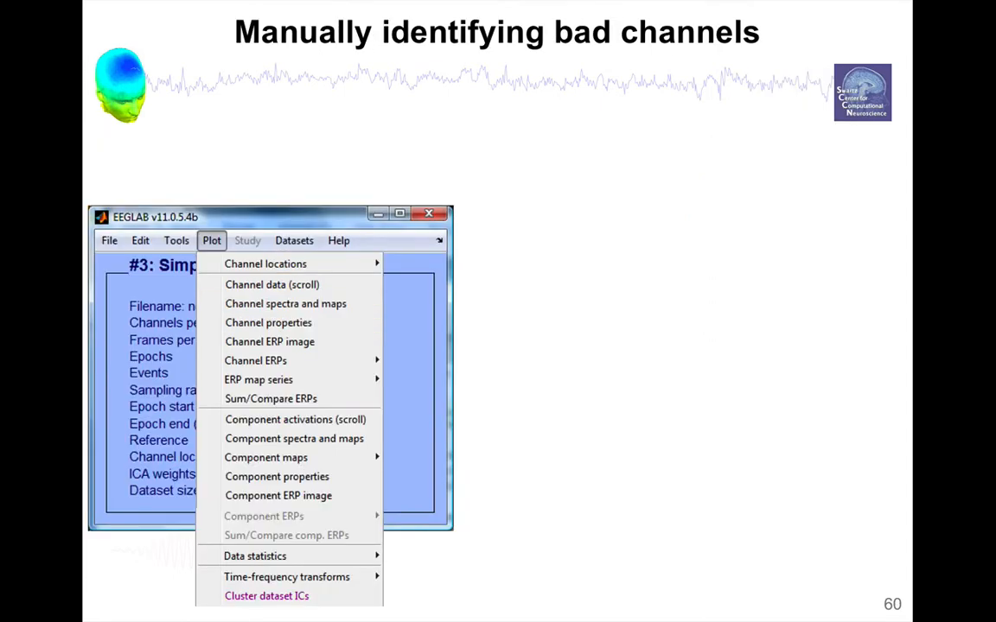
mouse_move(285, 303)
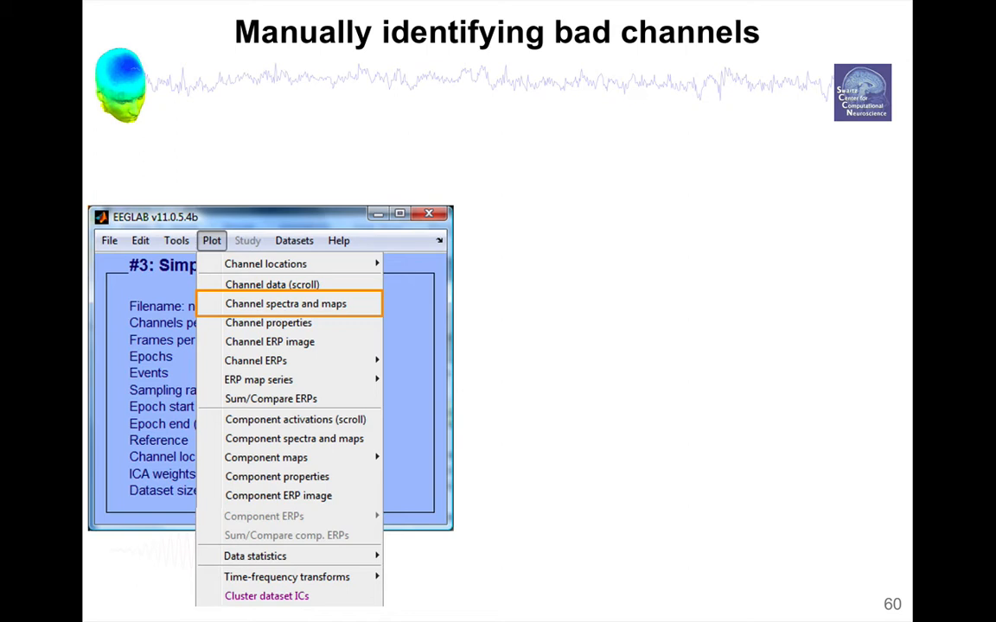
Open Channel spectra and maps with a 2–80 Hz range and maps at 6, 10, 22, 60 Hz.
left_click(285, 303)
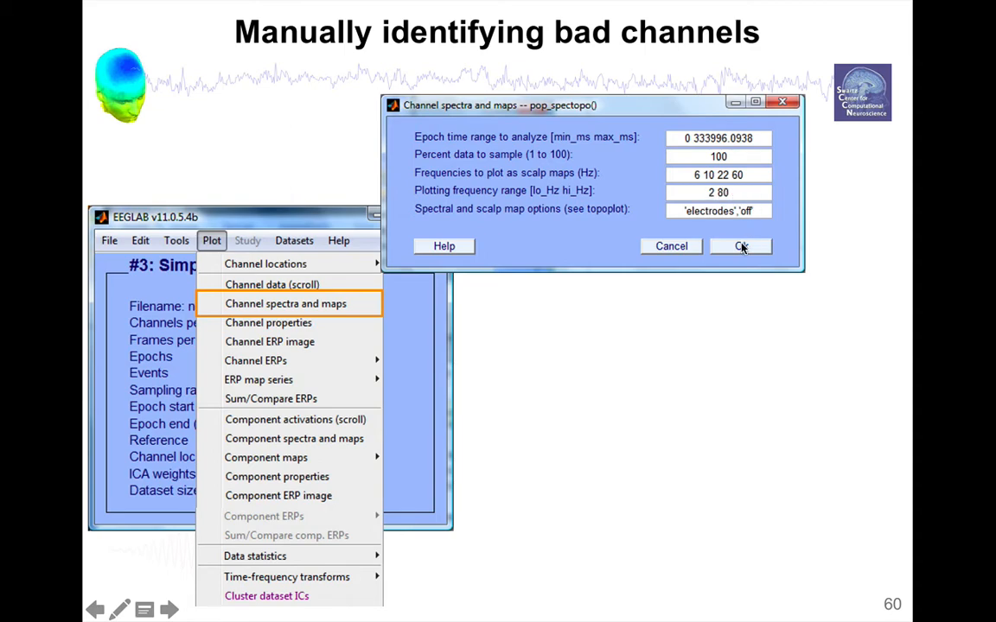
Plot all channel spectra over 2–80 Hz with scalp maps at 6, 10, 22 and 60 Hz.
left_click(741, 245)
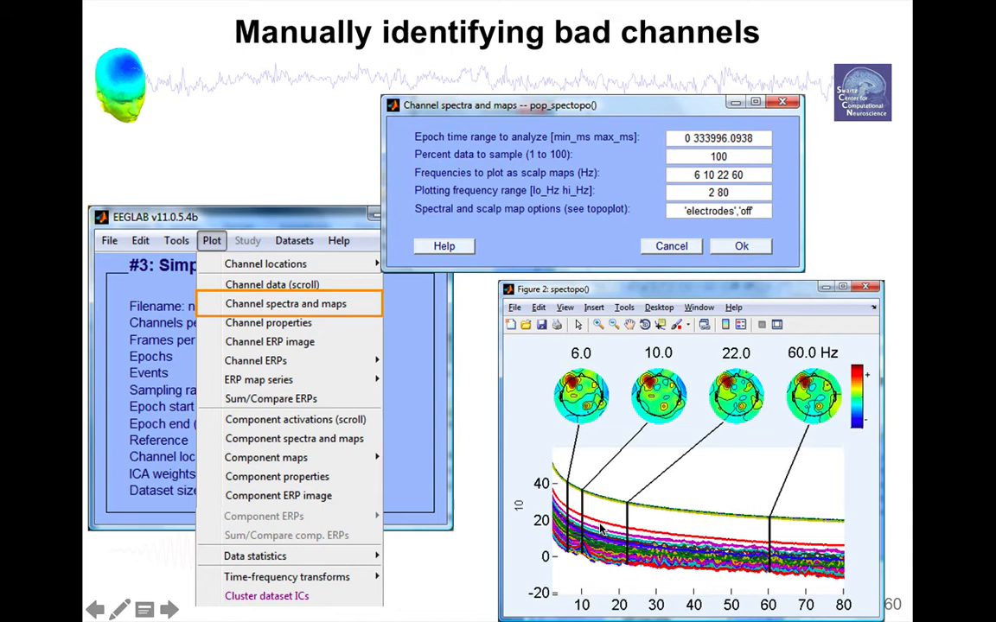
mouse_move(617, 503)
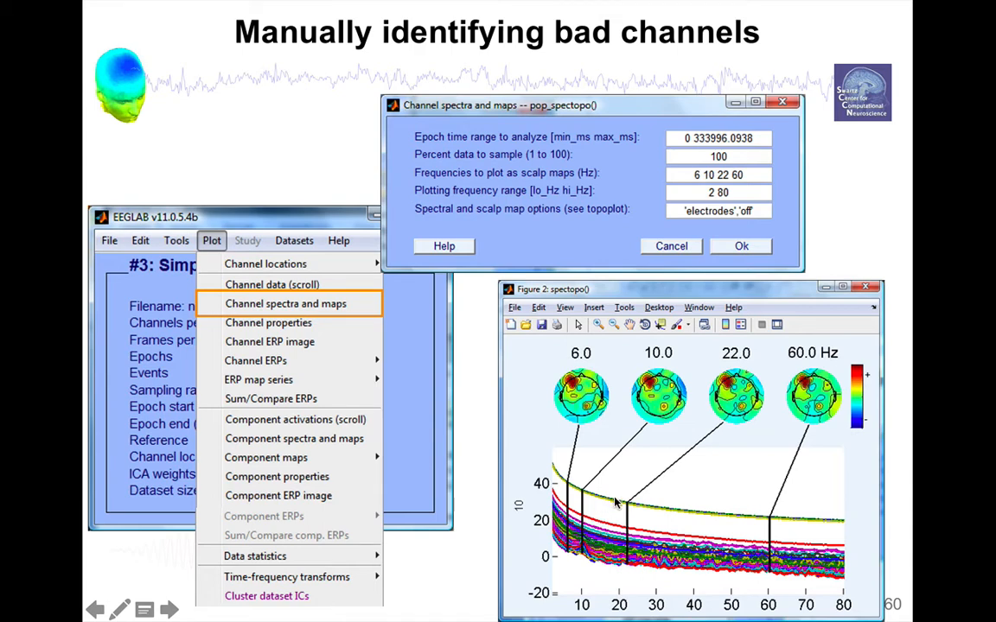
mouse_move(614, 503)
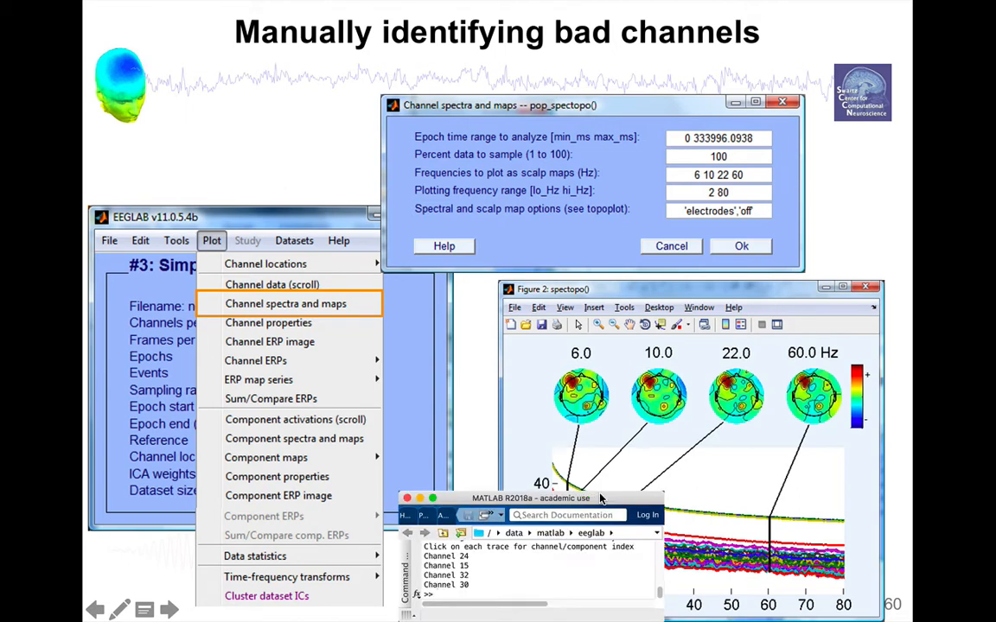
mouse_move(467, 563)
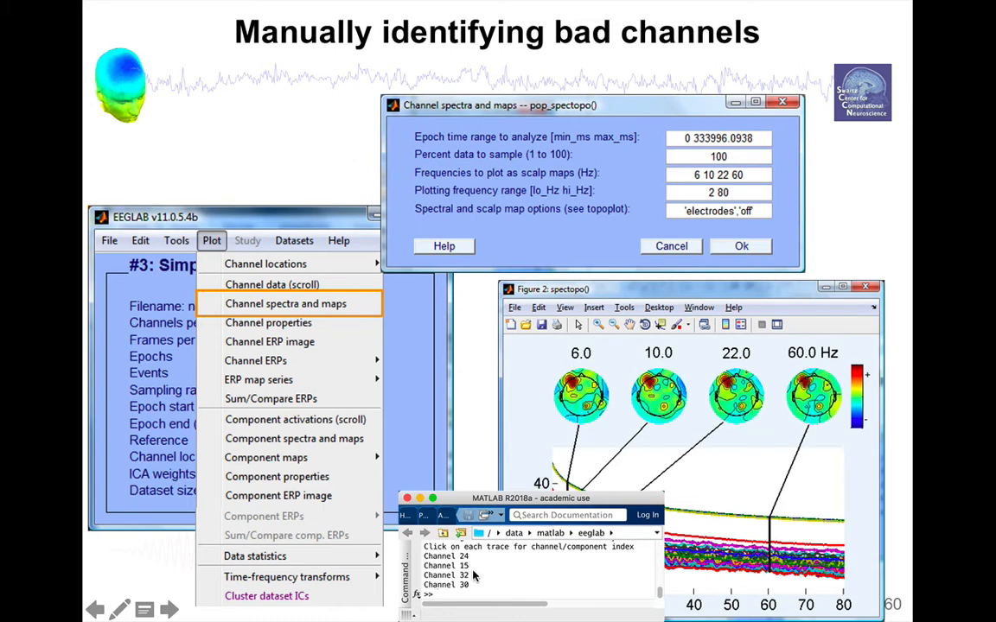
mouse_move(497, 561)
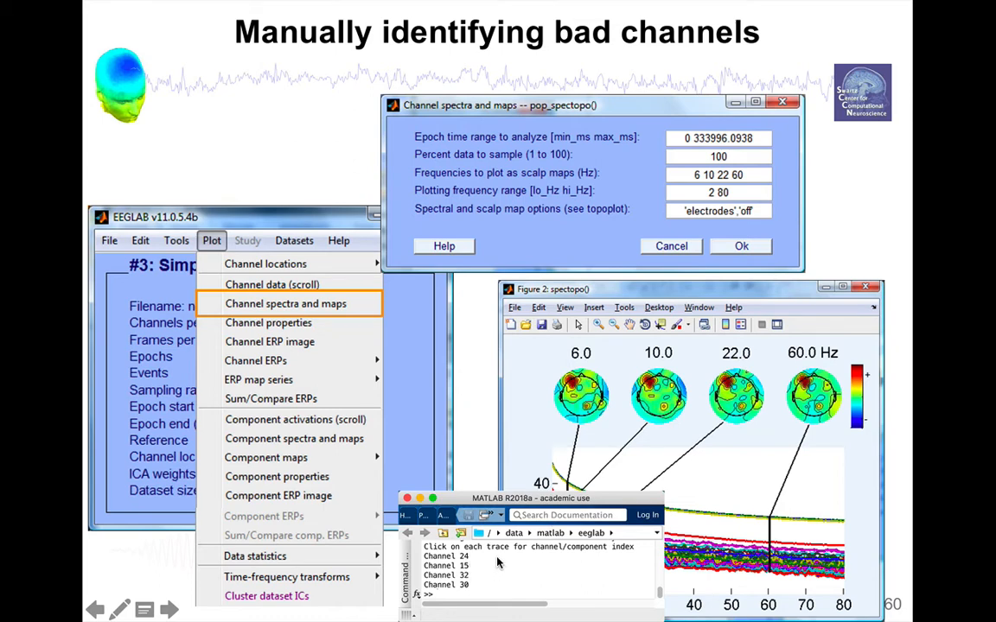
mouse_move(505, 546)
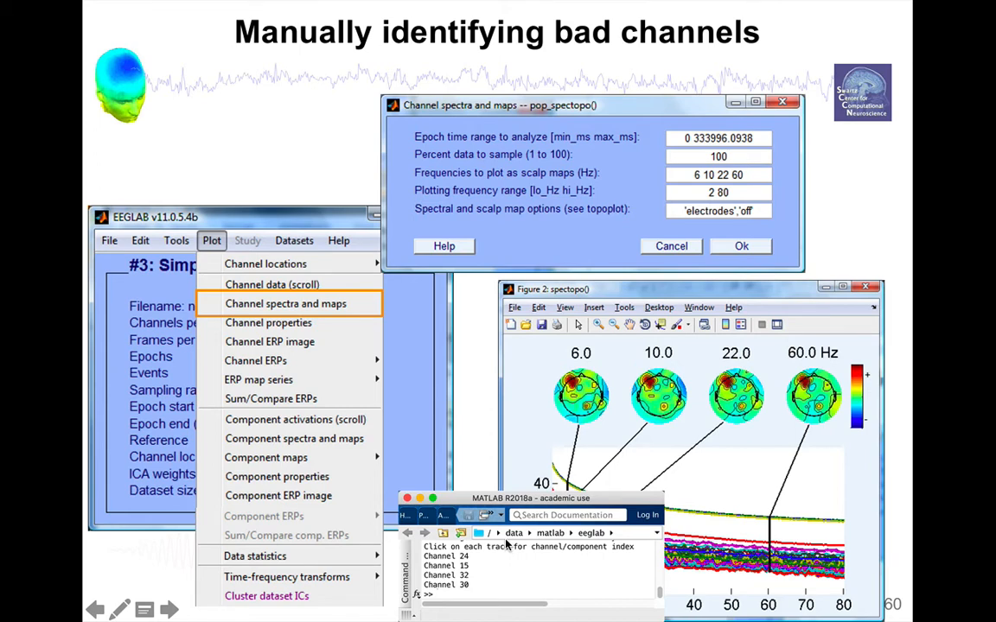
mouse_move(507, 545)
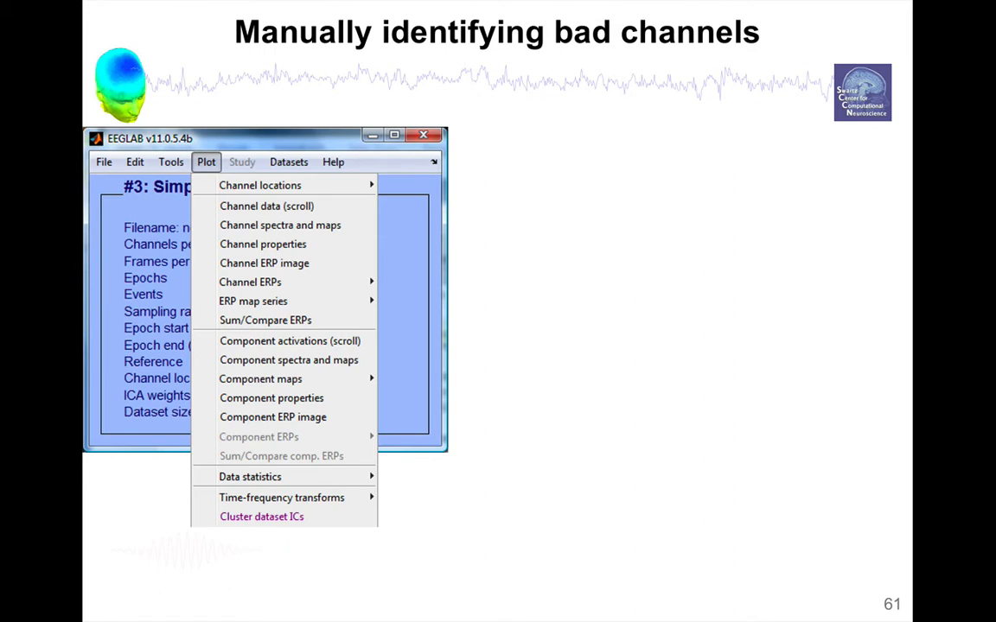
mouse_move(263, 244)
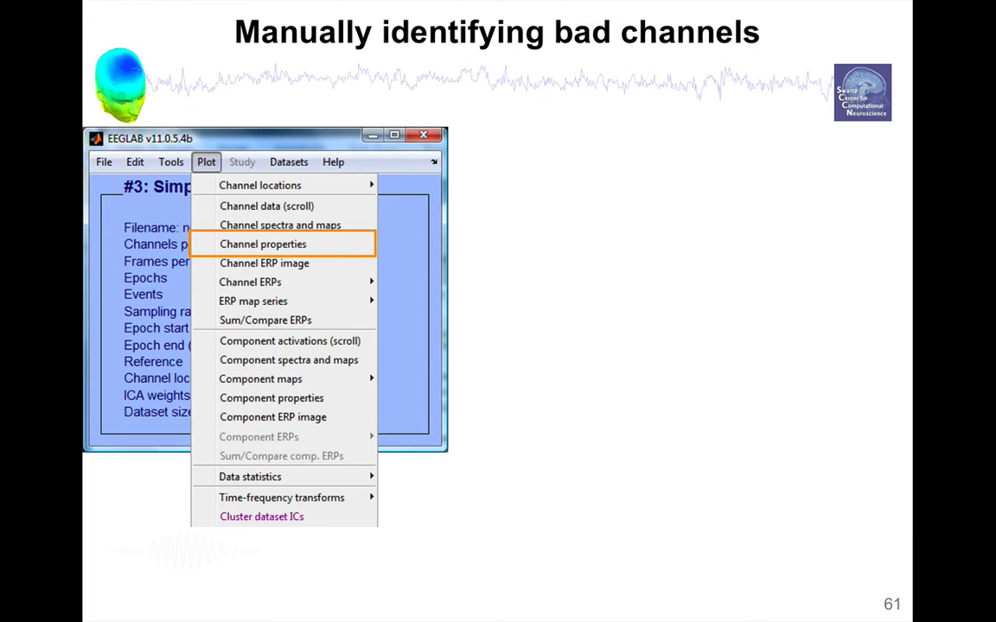
Open Channel properties for channels 3 and 31 with a 2–50 Hz spectral range.
left_click(263, 244)
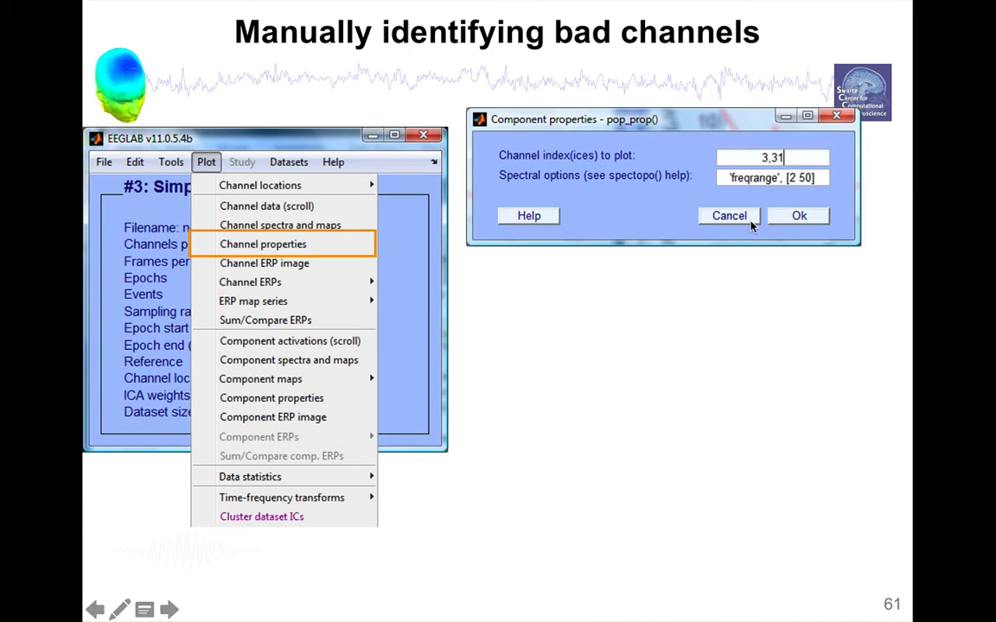
Plot scalp location, data image and 2–50 Hz spectrum for channels 3 and 31.
left_click(797, 215)
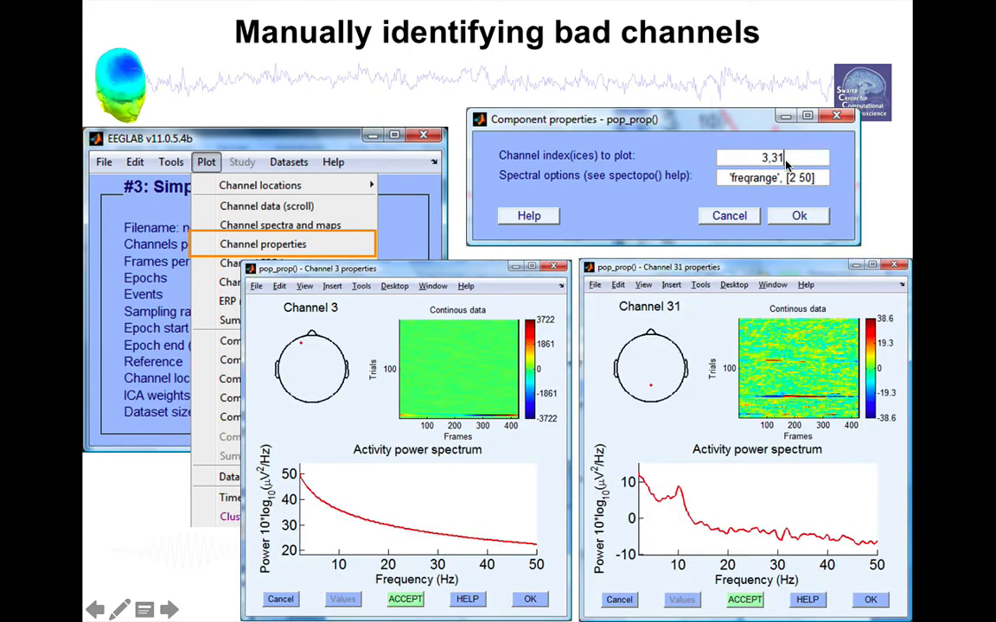
mouse_move(310, 338)
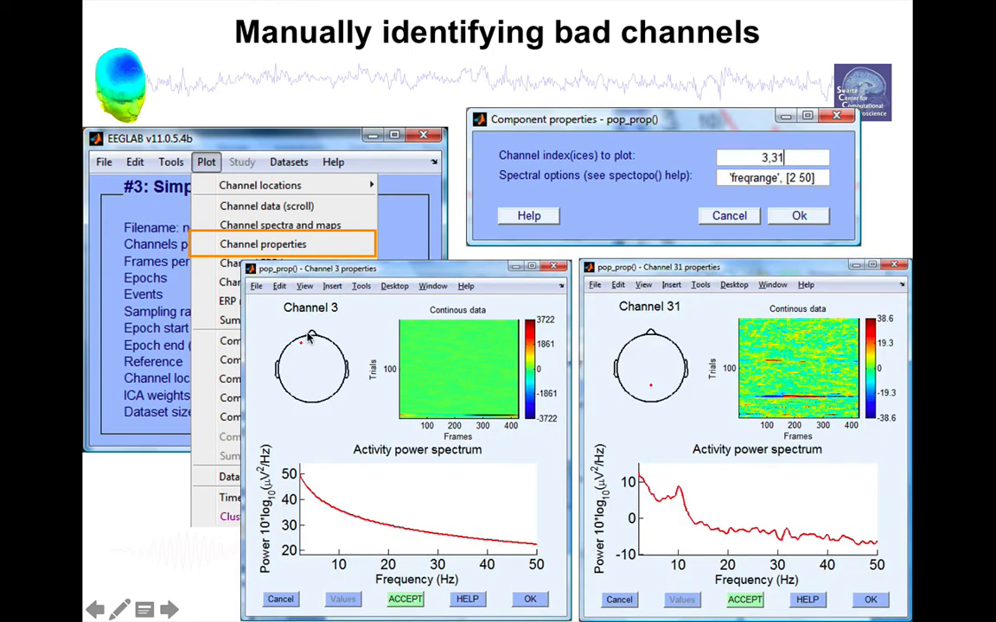
mouse_move(300, 345)
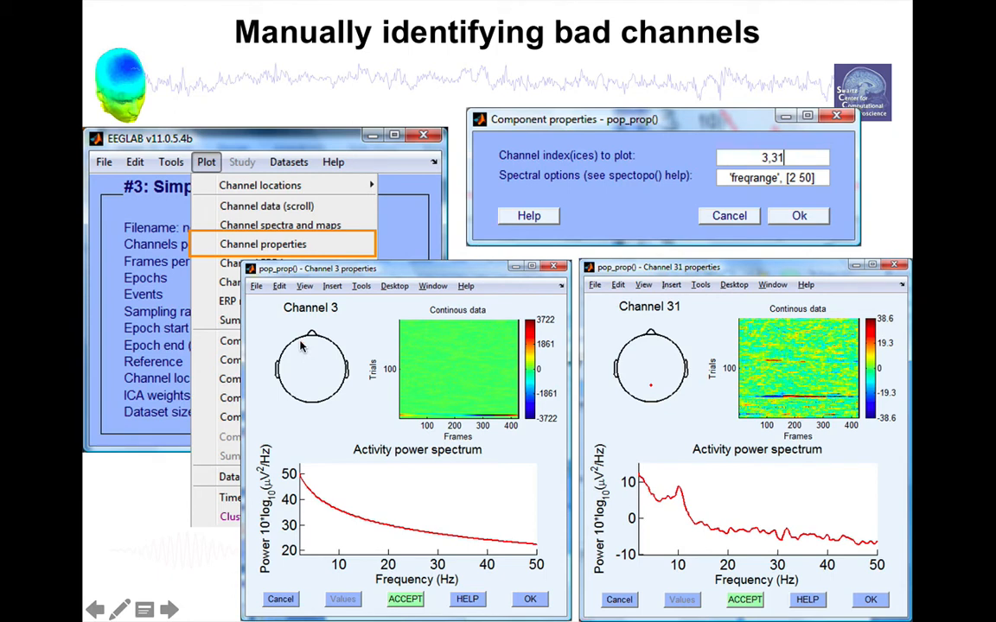
mouse_move(681, 358)
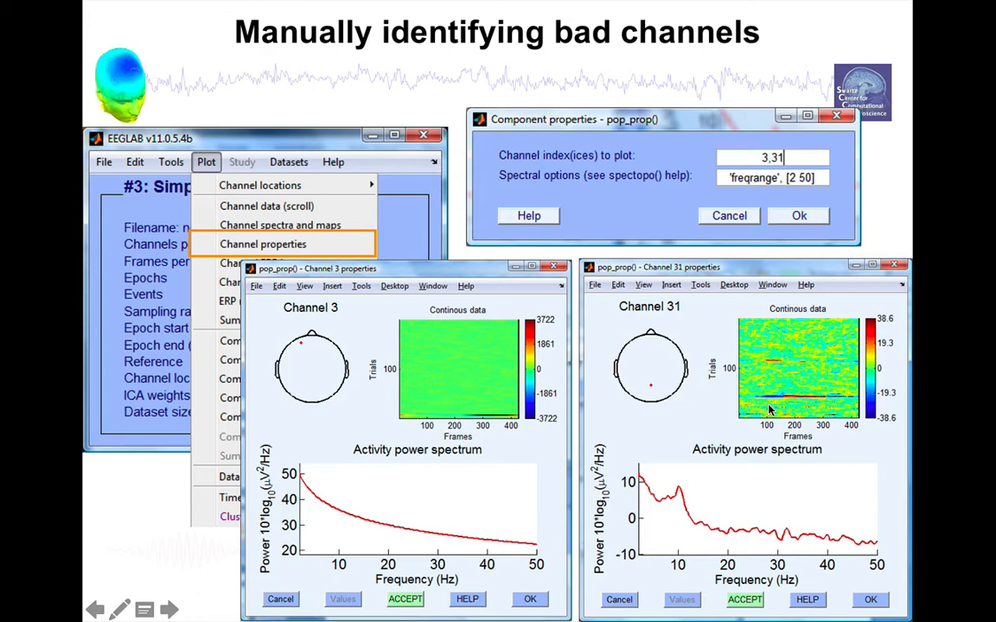
mouse_move(879, 322)
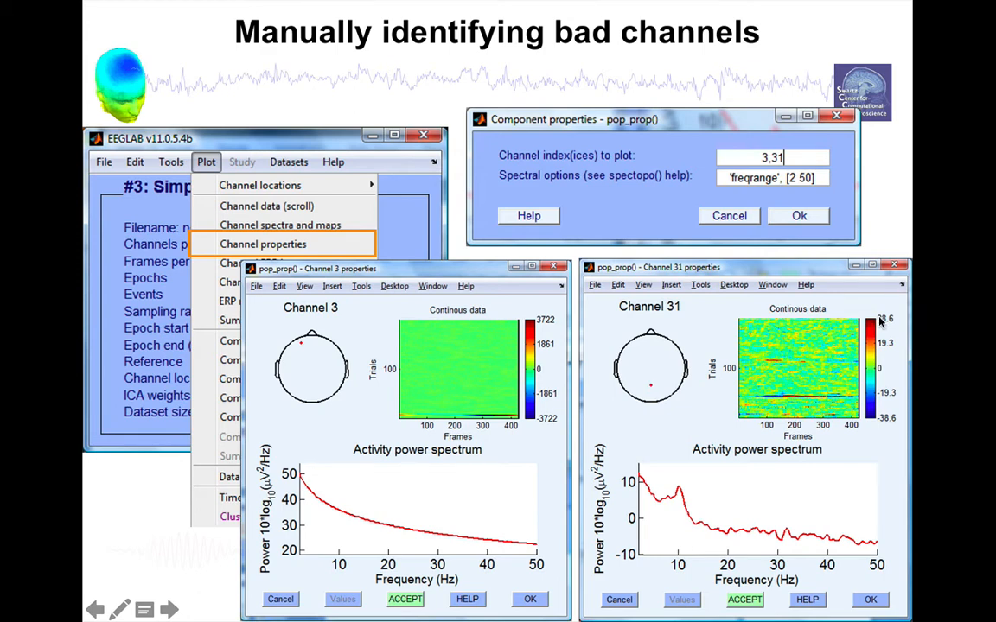
mouse_move(880, 323)
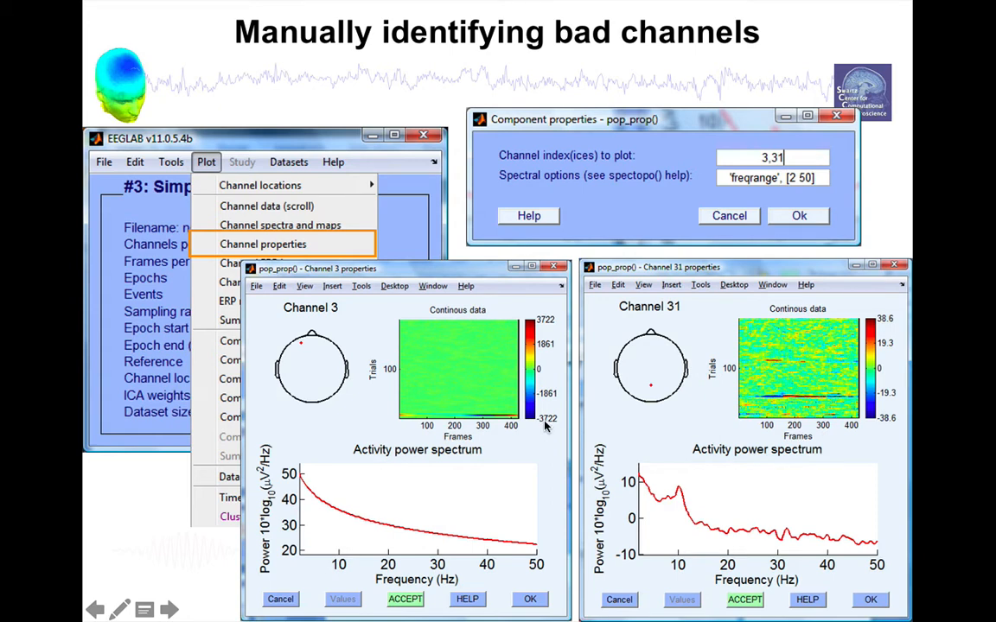
mouse_move(476, 371)
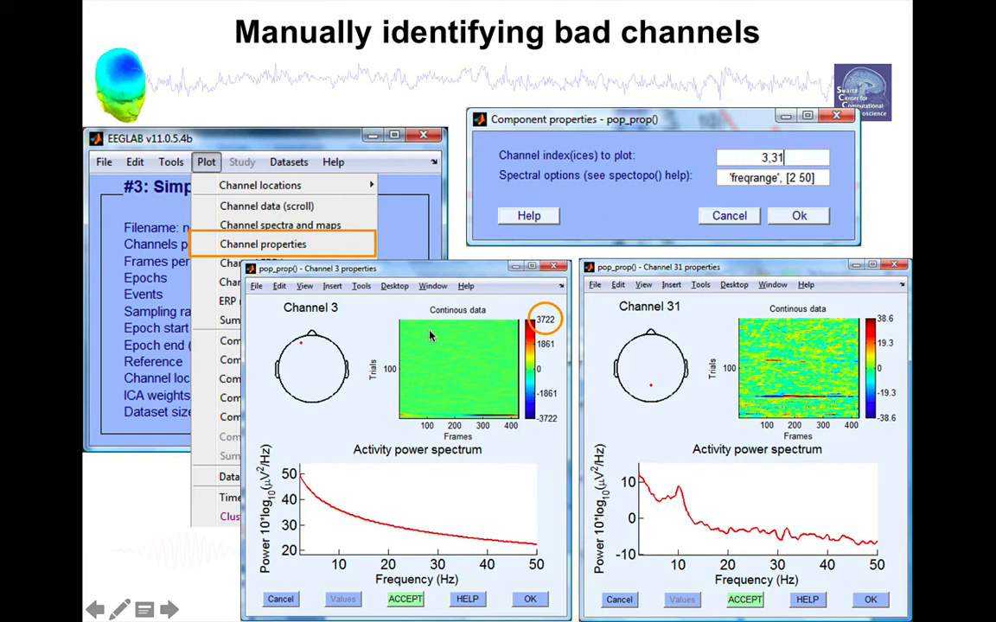
mouse_move(311, 445)
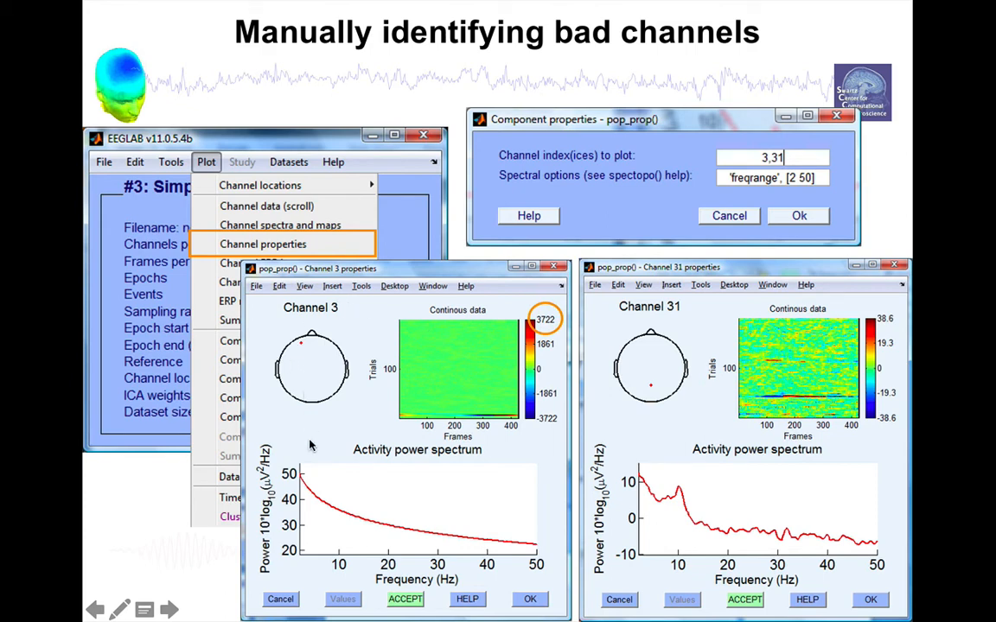
mouse_move(488, 534)
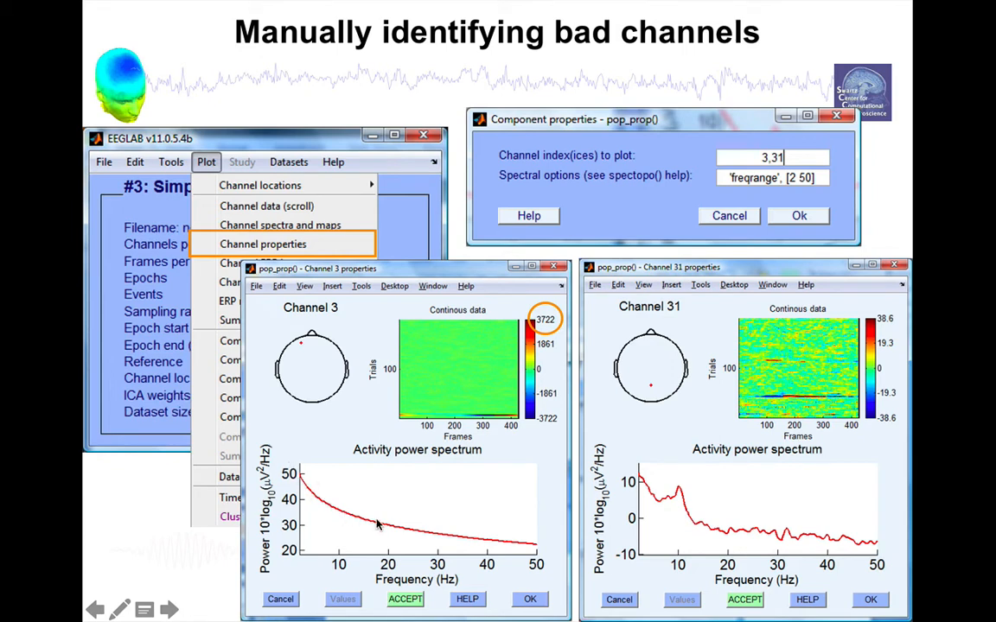
mouse_move(441, 537)
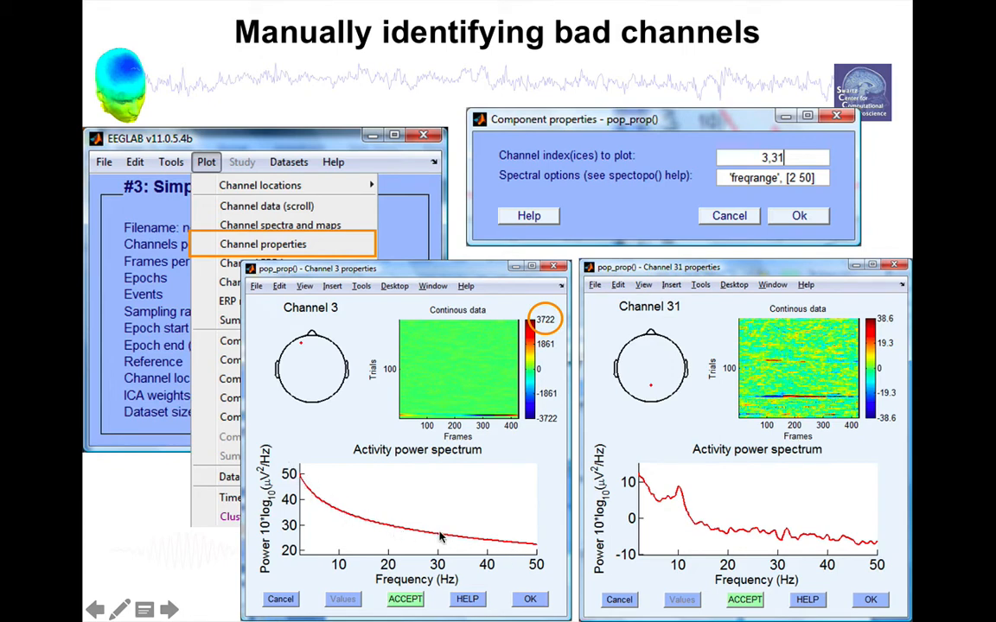
mouse_move(531, 552)
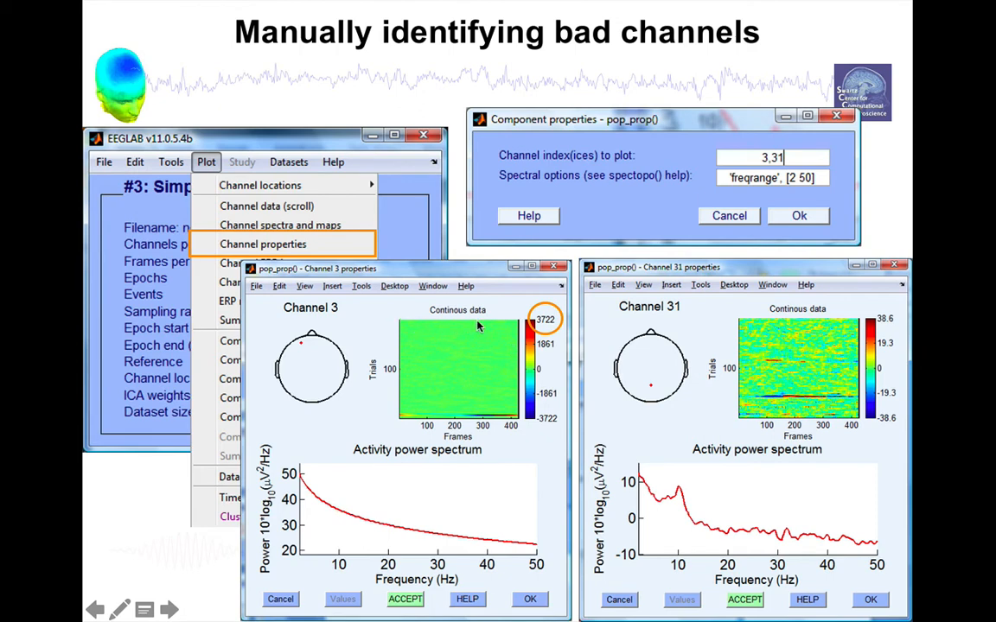
mouse_move(441, 331)
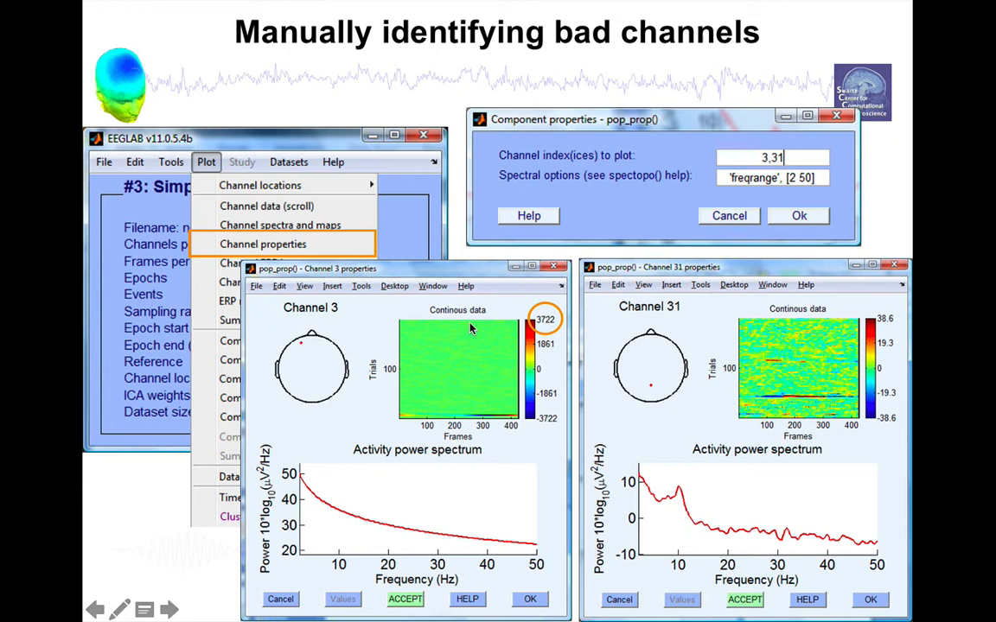
mouse_move(406, 371)
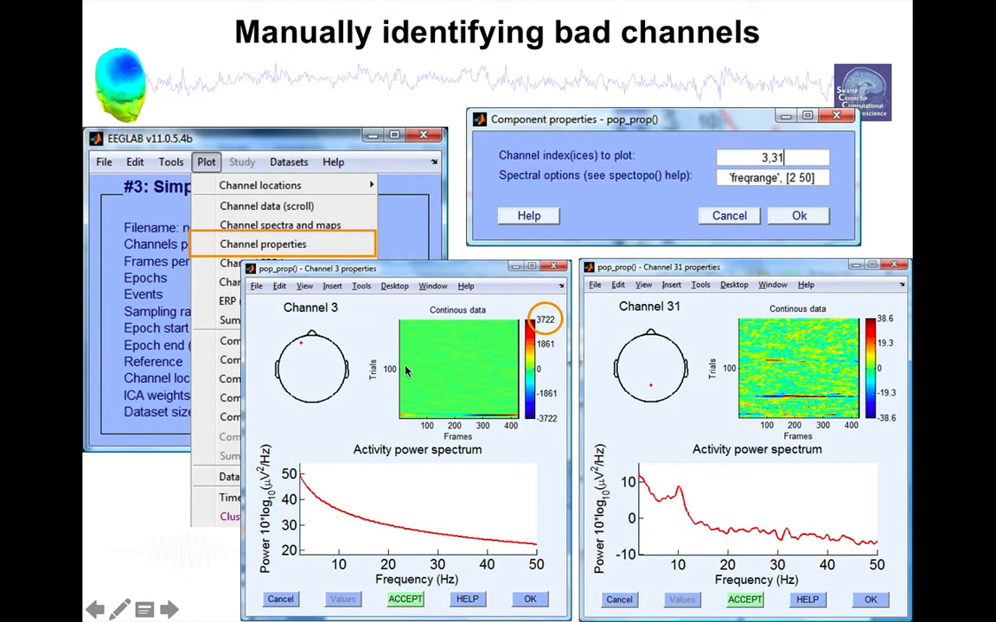
mouse_move(482, 332)
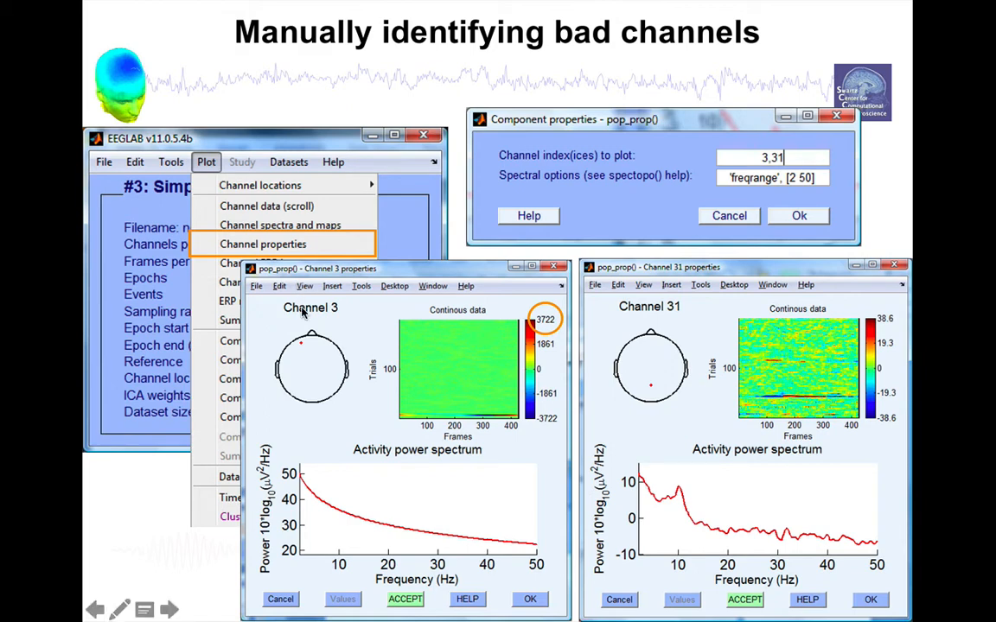
mouse_move(339, 317)
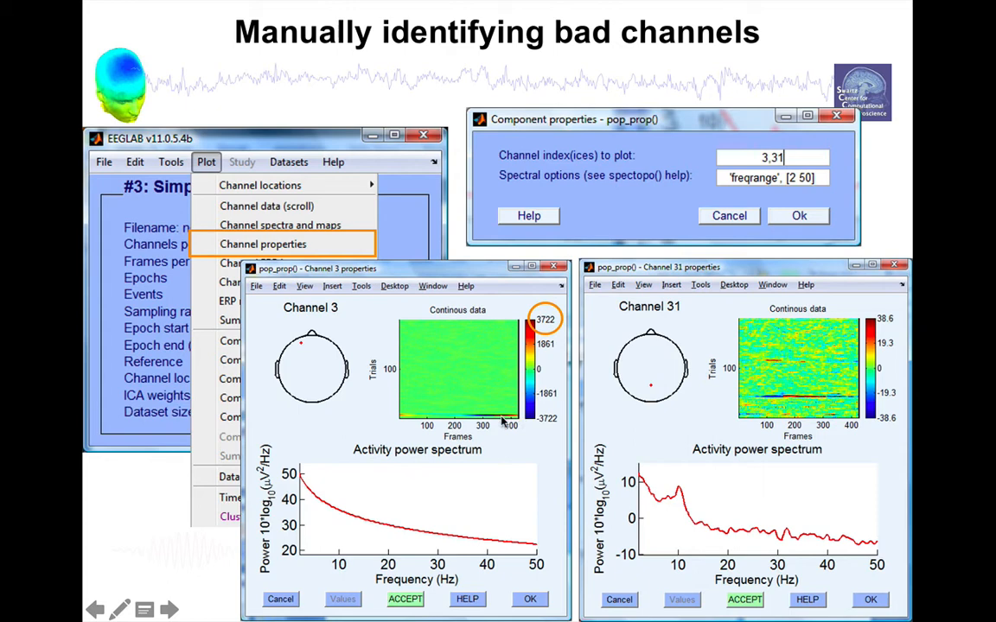
mouse_move(411, 415)
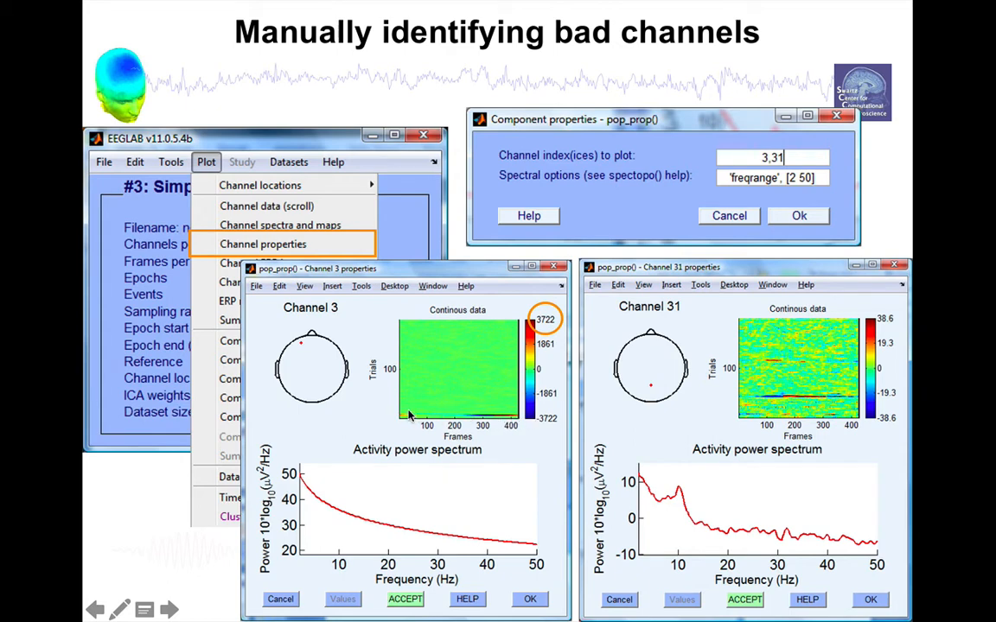
mouse_move(509, 422)
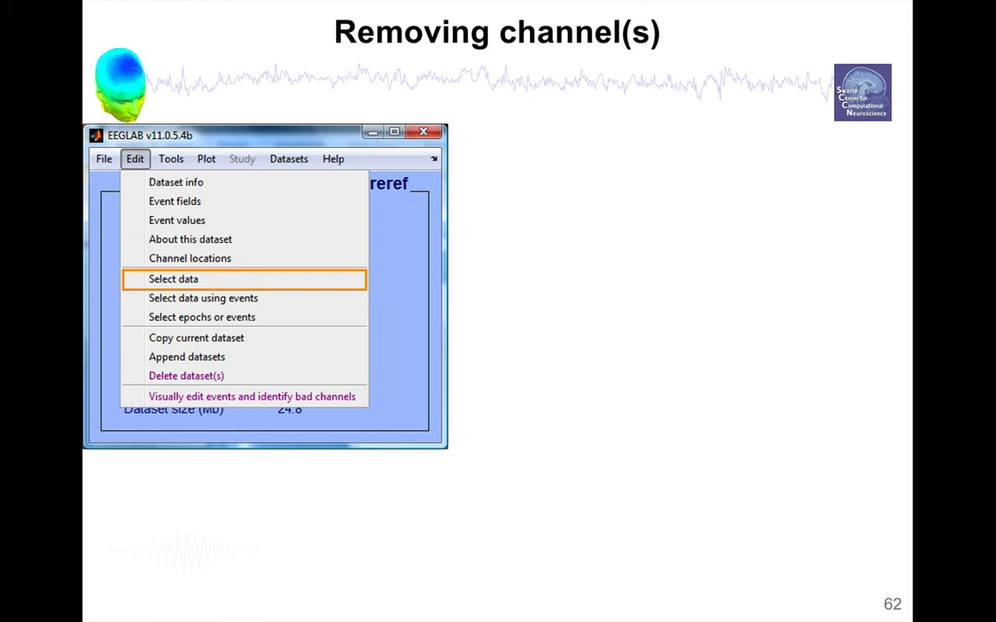
Open Select data with channel F6 entered and marked for removal.
left_click(173, 278)
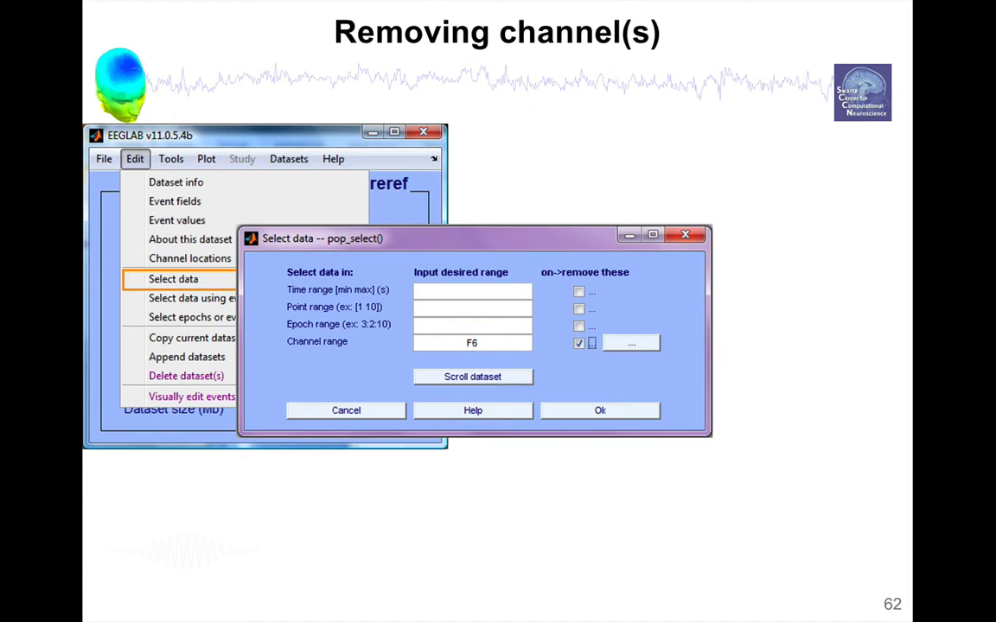
mouse_move(569, 274)
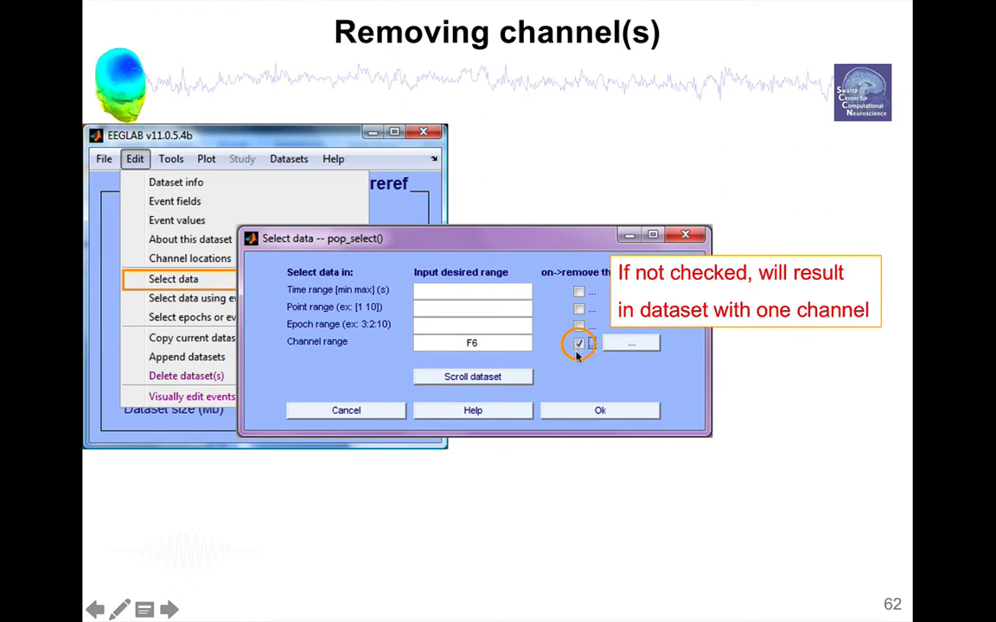
mouse_move(581, 413)
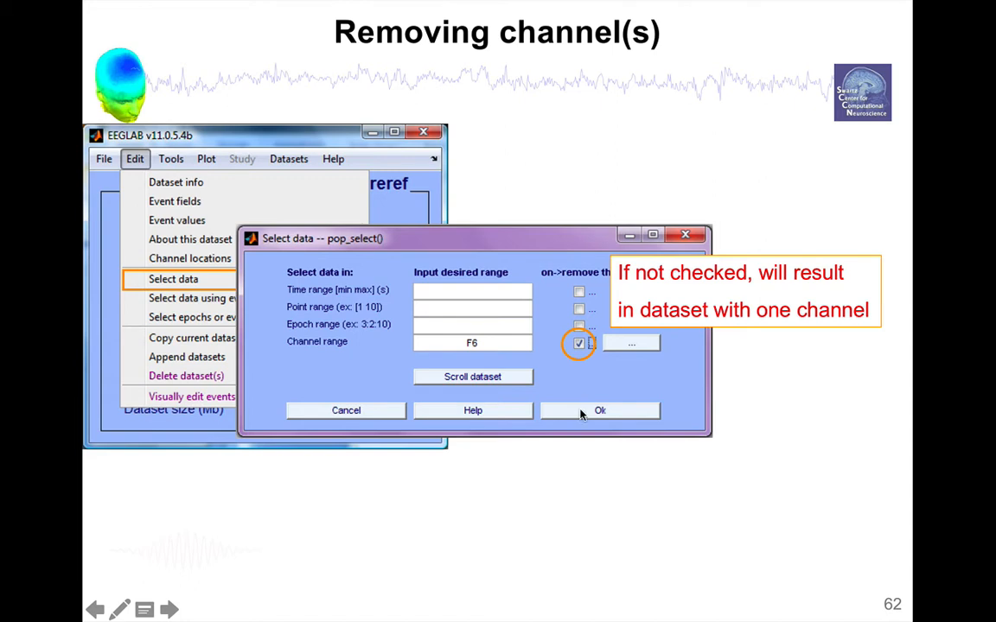
Remove channel F6, producing new dataset 'SimpleOddball hipass0.5 CL - F6'.
left_click(600, 409)
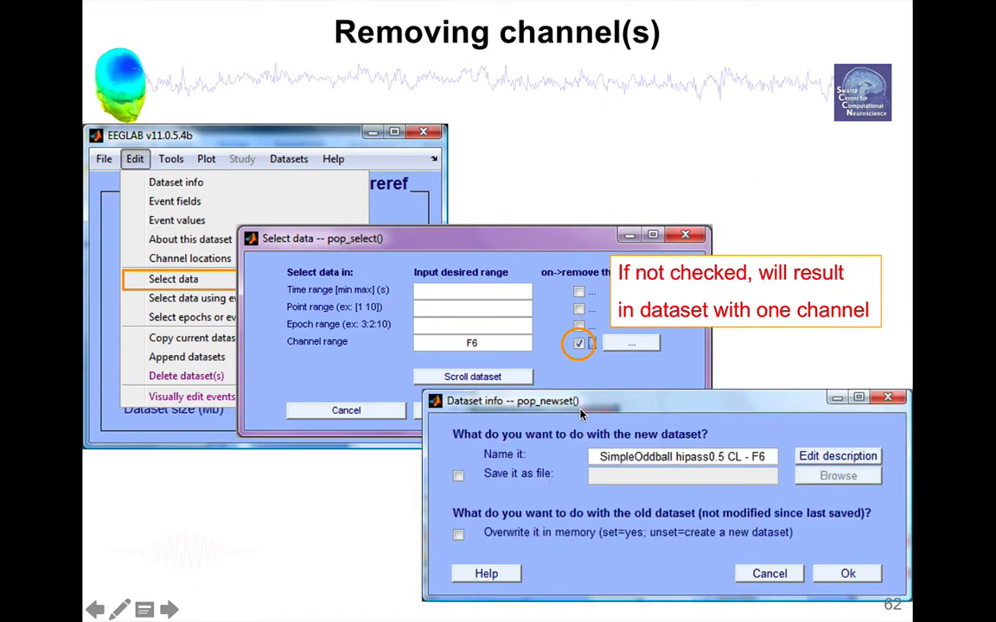
mouse_move(504, 498)
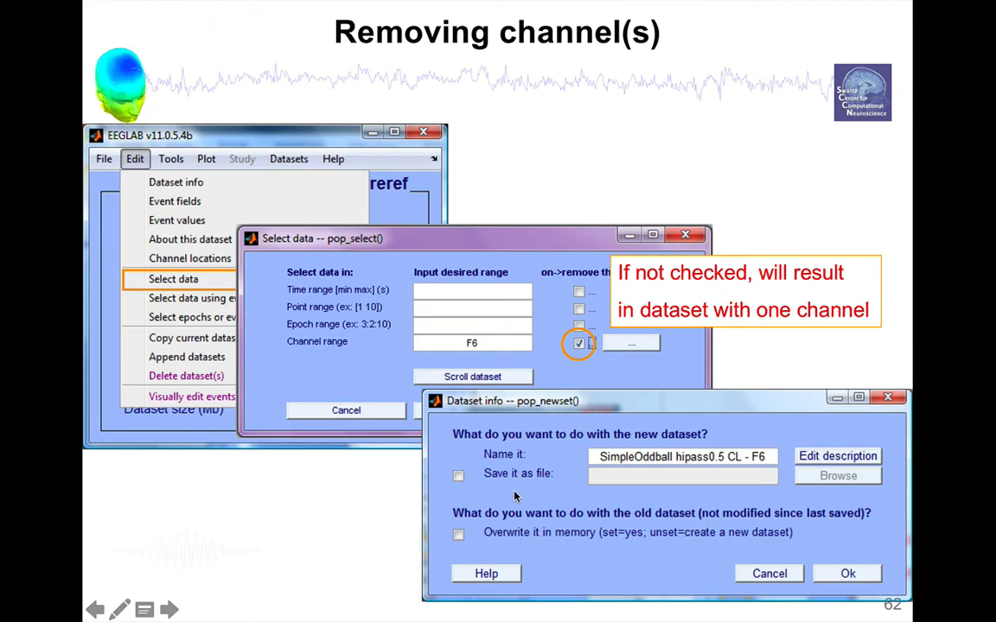
mouse_move(564, 484)
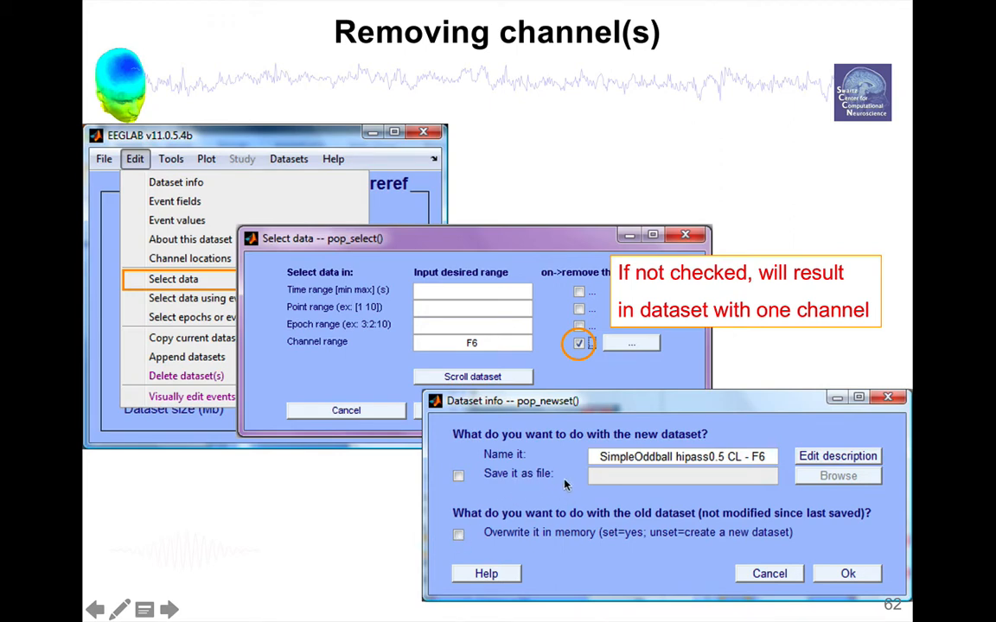
mouse_move(578, 485)
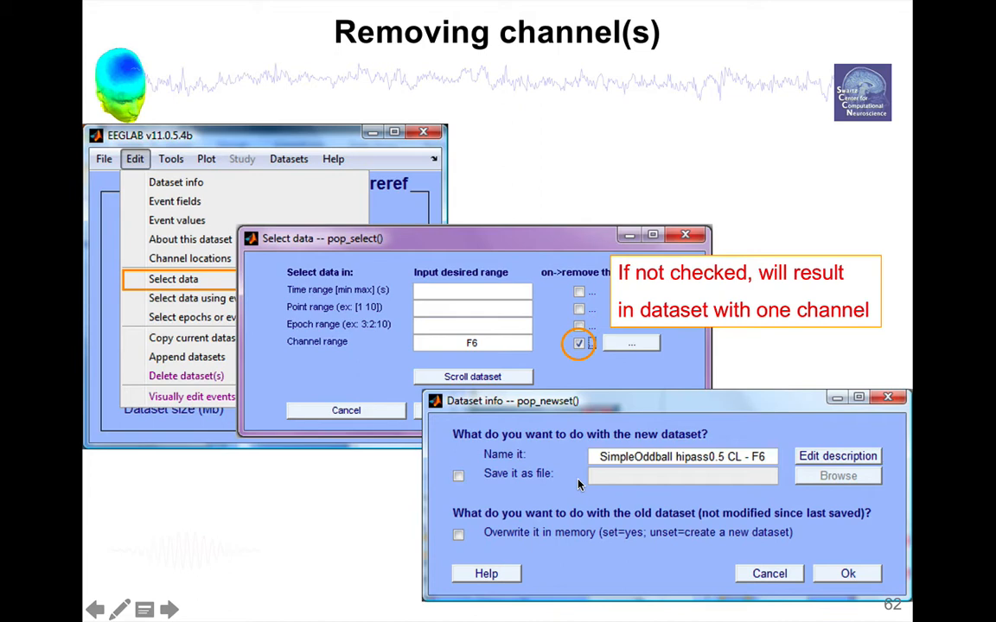
Run automatic channel rejection on electrodes 1:71 by normalized probability with threshold 5.
left_click(170, 610)
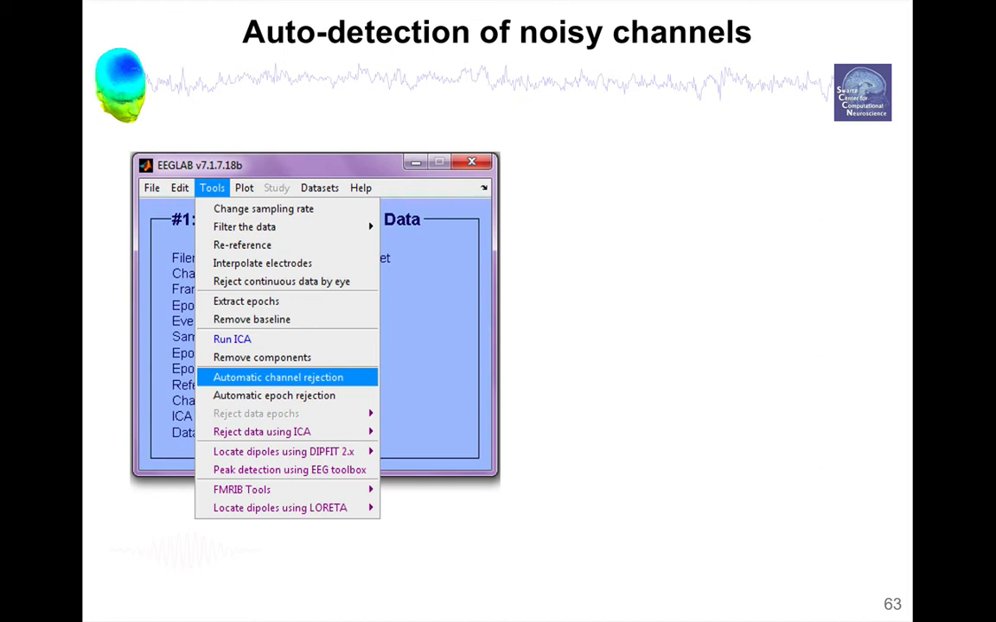
left_click(278, 377)
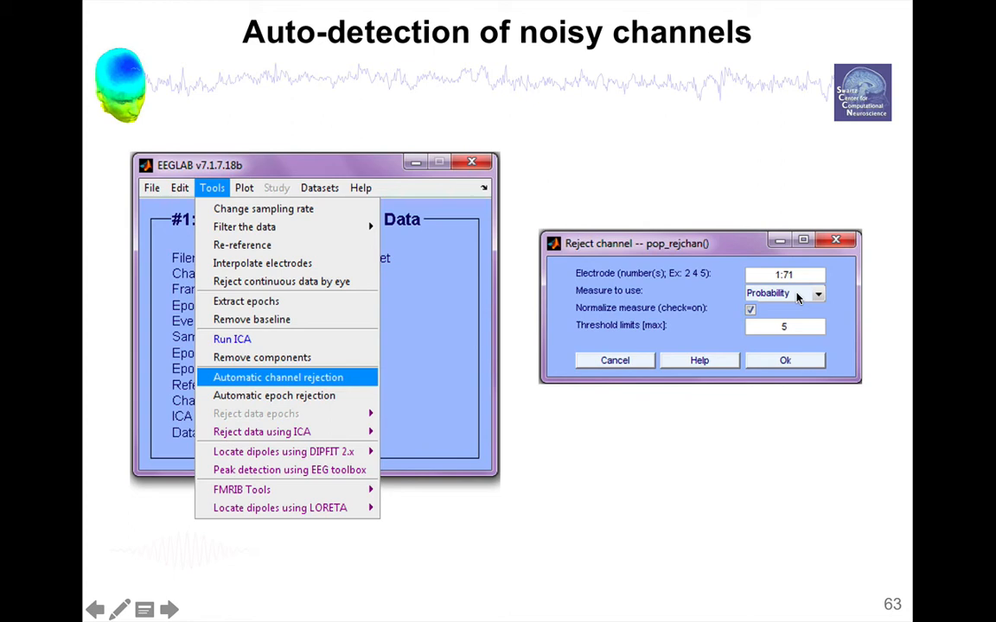
mouse_move(799, 298)
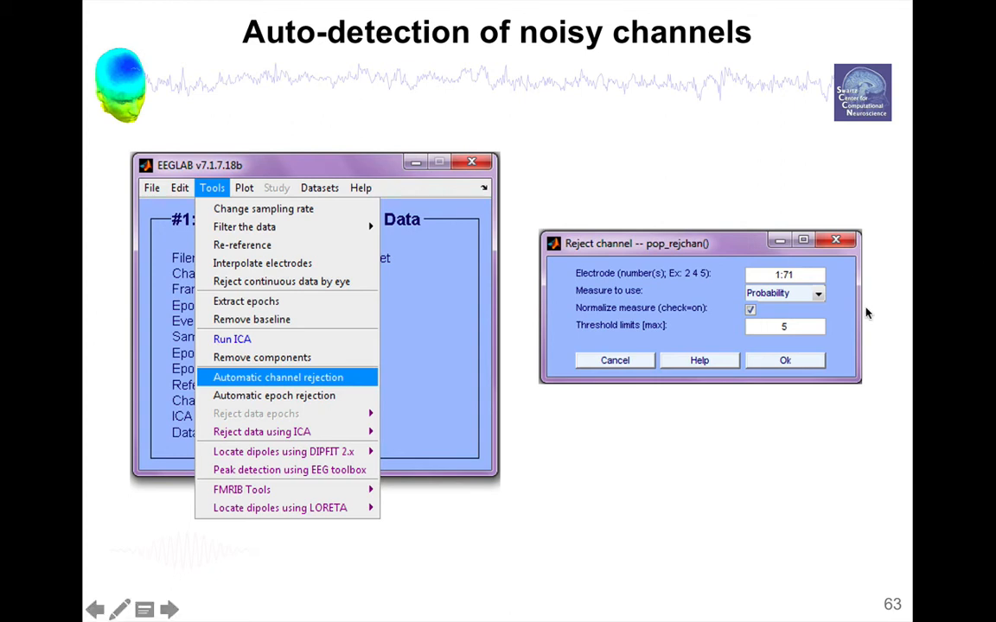
mouse_move(788, 340)
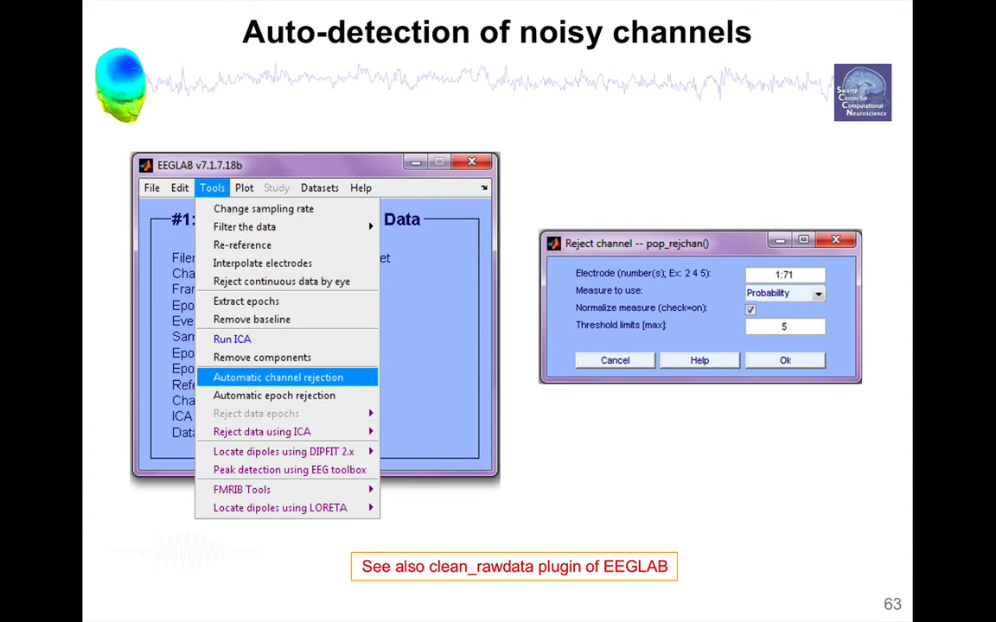
left_click(784, 360)
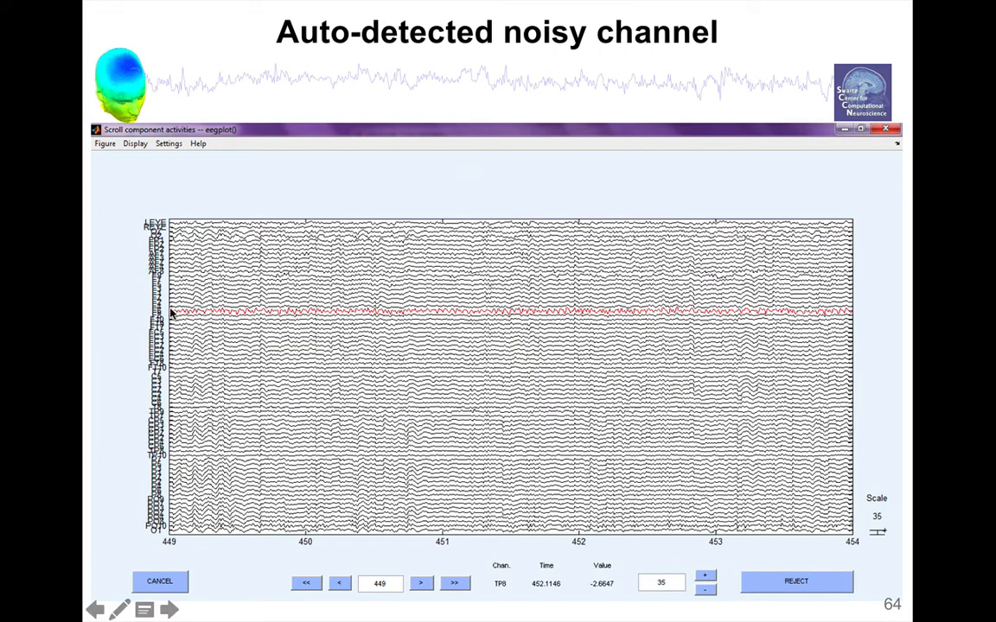
mouse_move(530, 320)
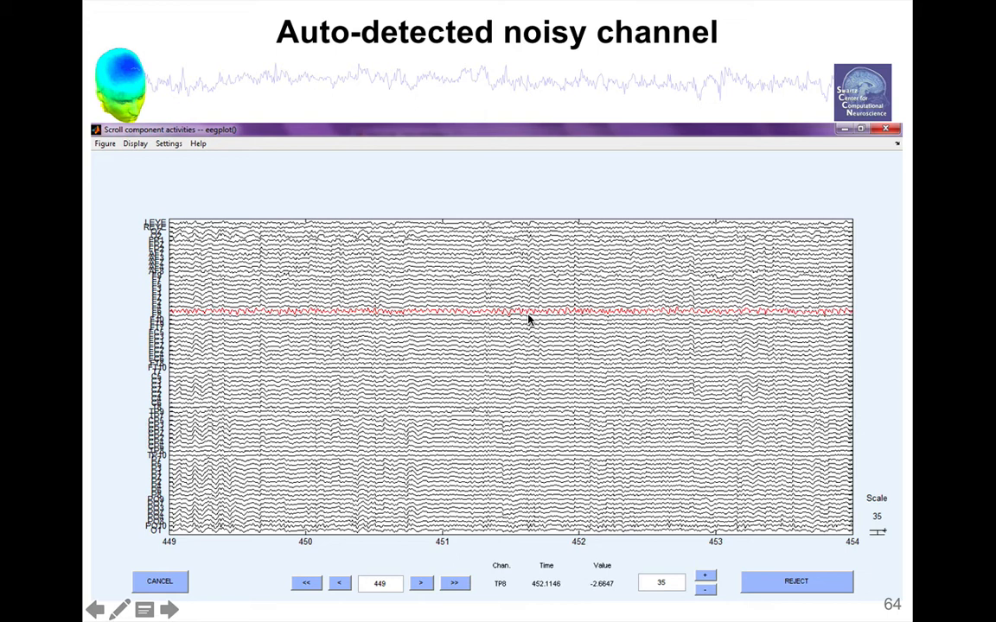
mouse_move(773, 566)
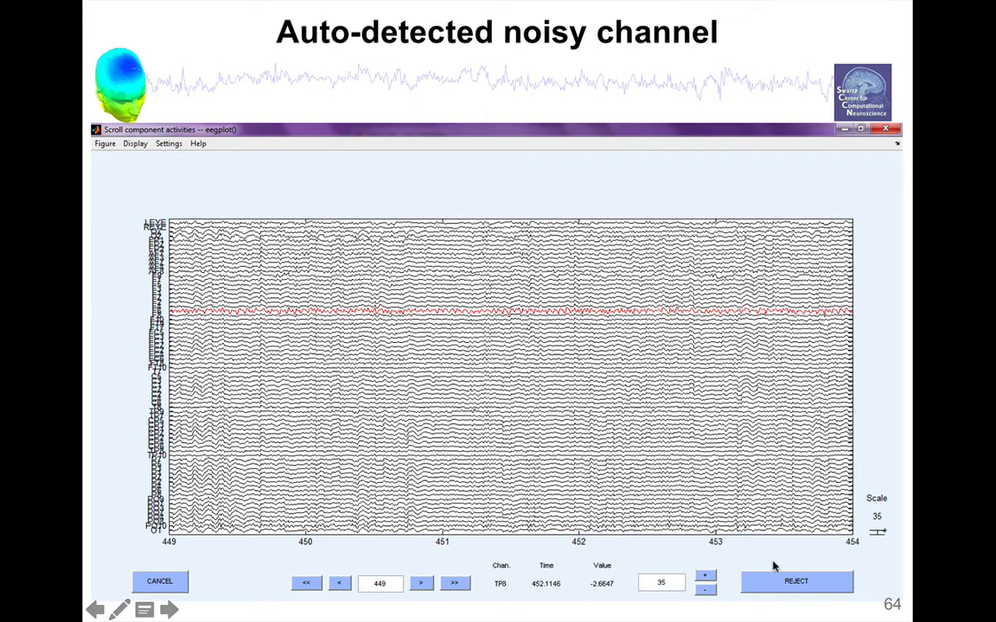
mouse_move(739, 523)
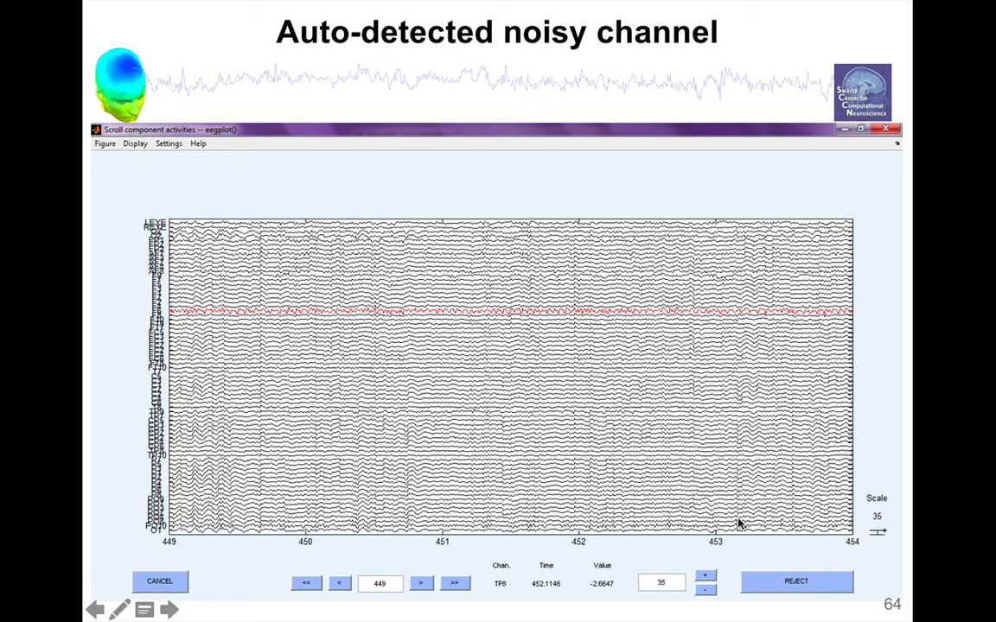
Review the red-marked noisy channel in the data scroll, then exit the slide presentation.
left_click(169, 610)
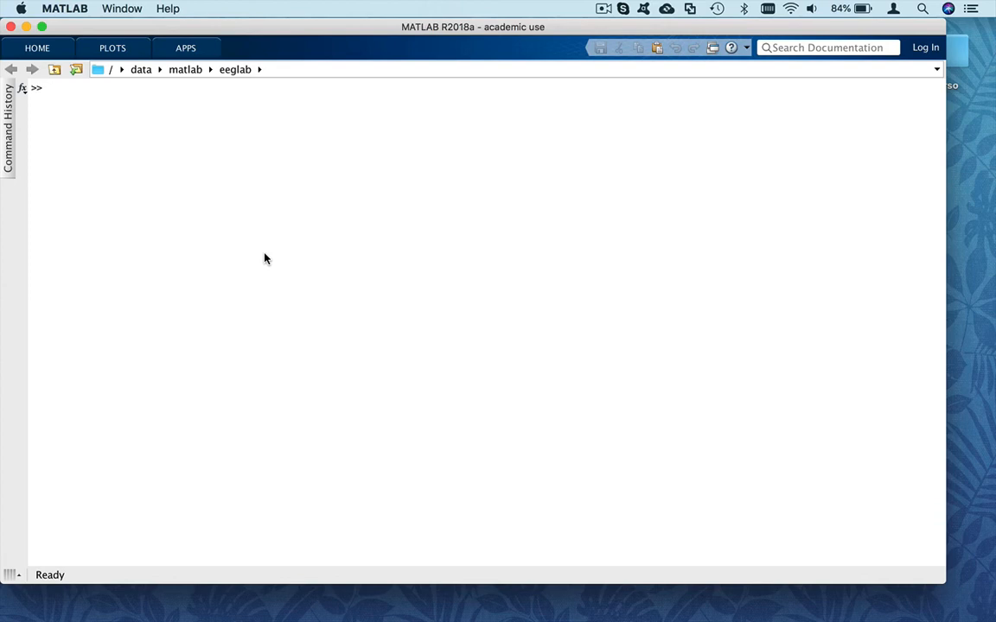
Launch eeglab and load sample_data/eeglab_data.set (32 channels, 128 Hz).
type("eeglab")
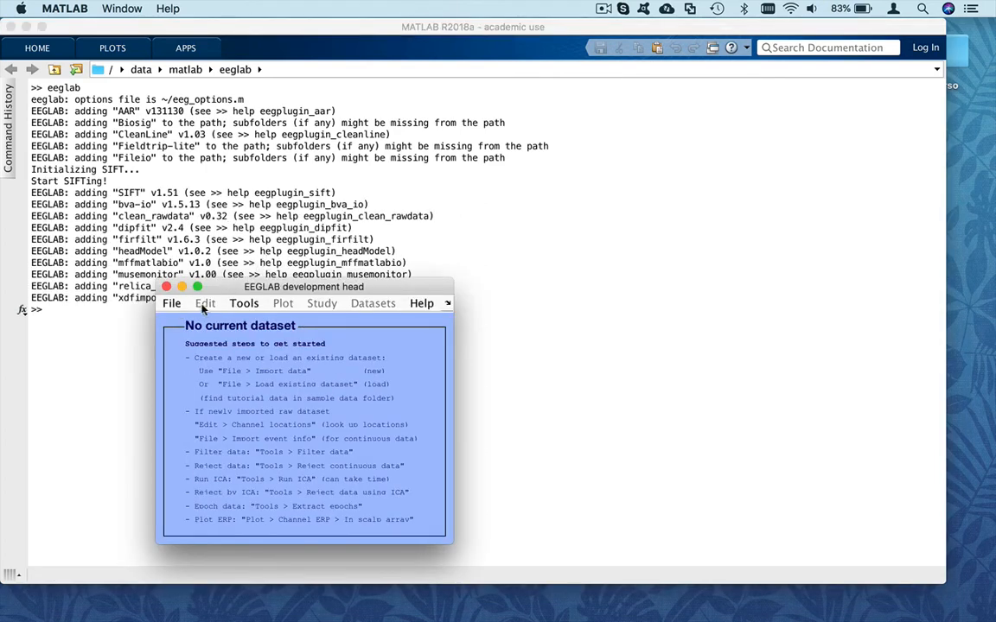
left_click(171, 304)
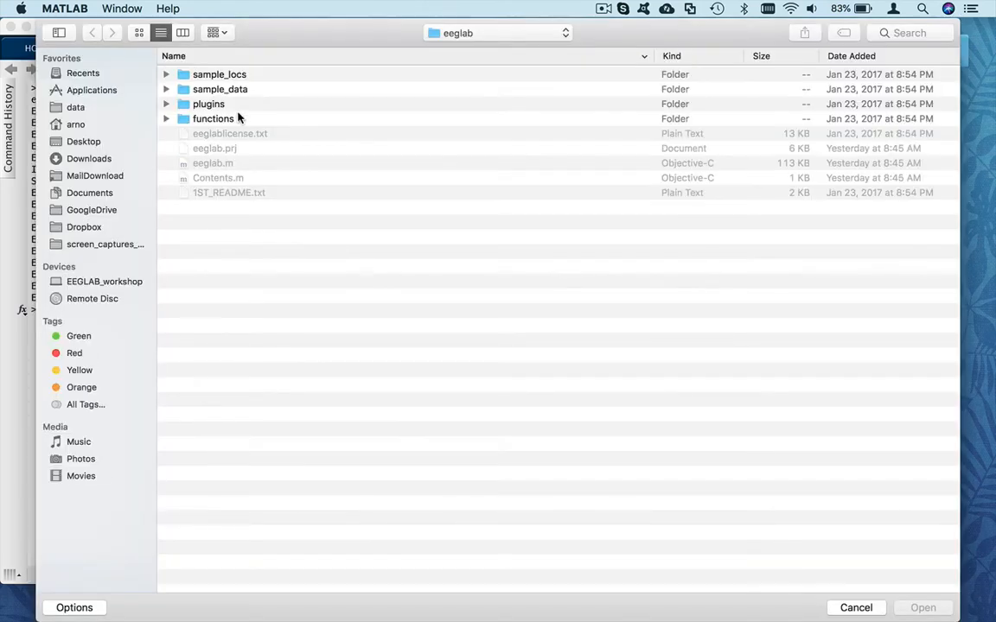
double_click(219, 89)
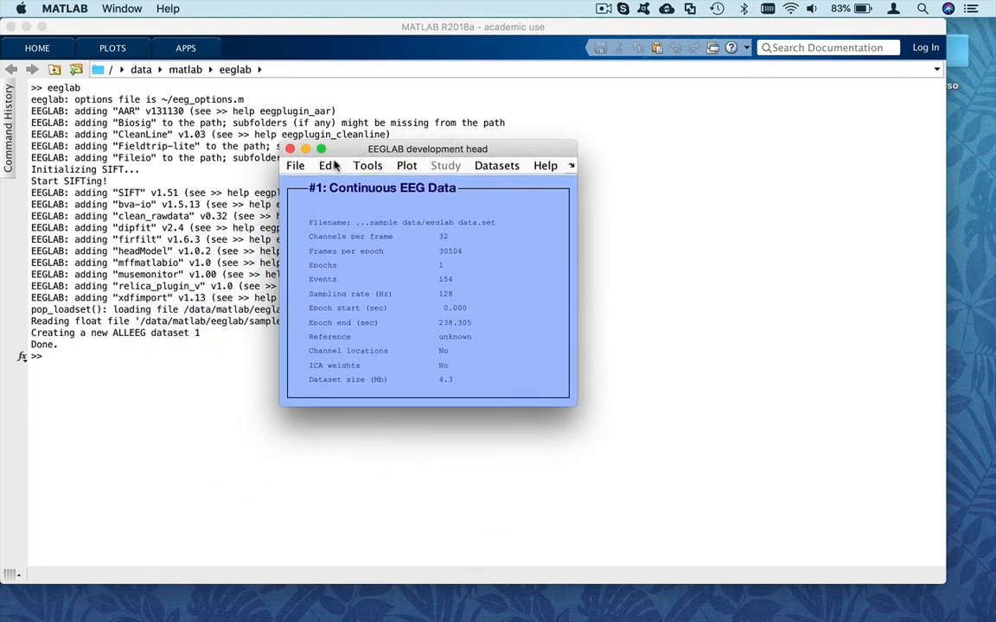
left_click(328, 165)
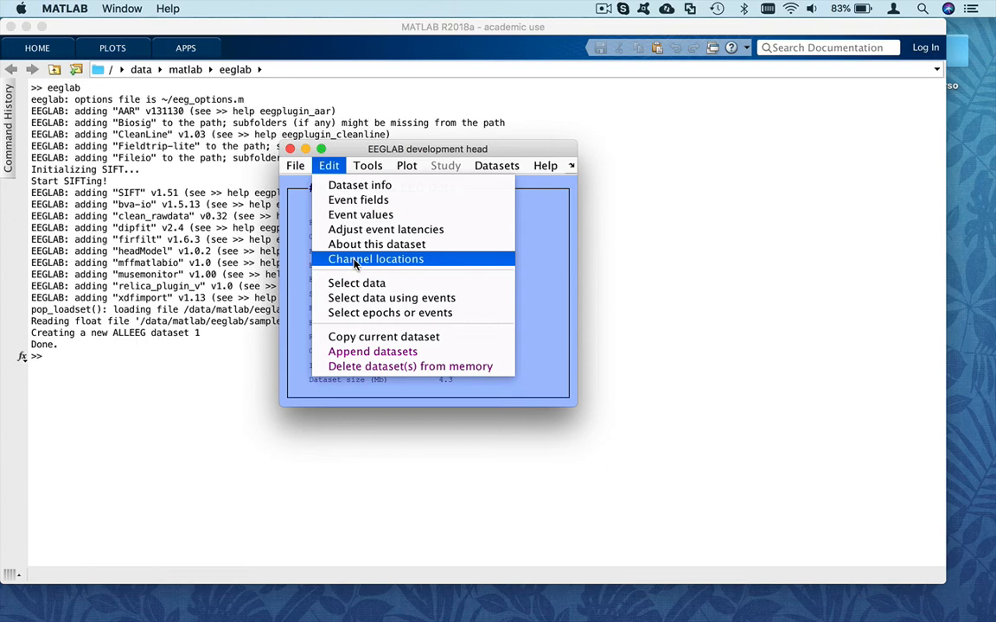
Import electrode positions from sample_data/eeglab_chan32.locs with autodetected format for all 32 channels.
left_click(375, 259)
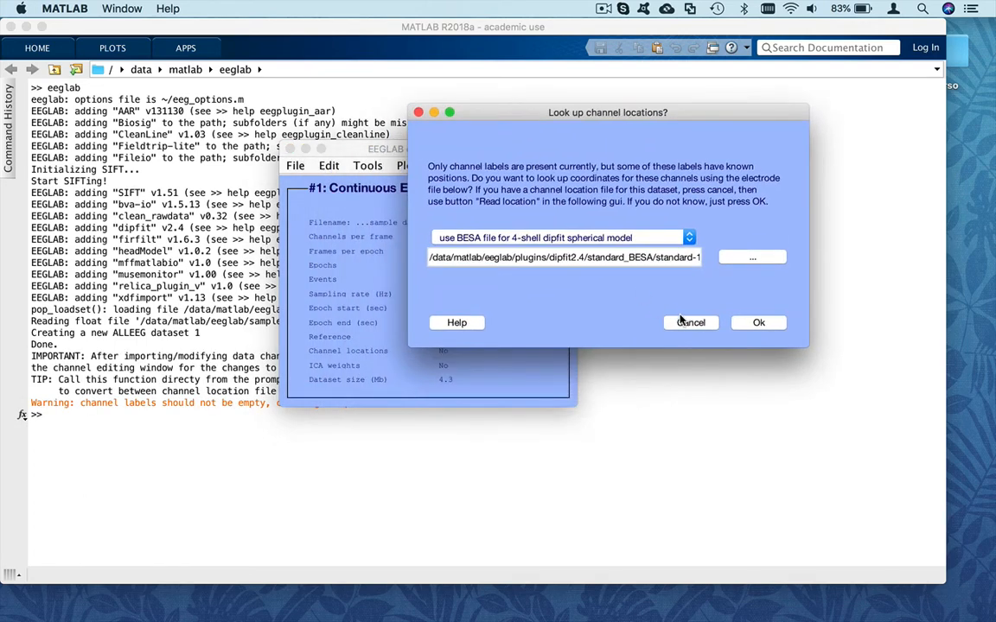
left_click(690, 322)
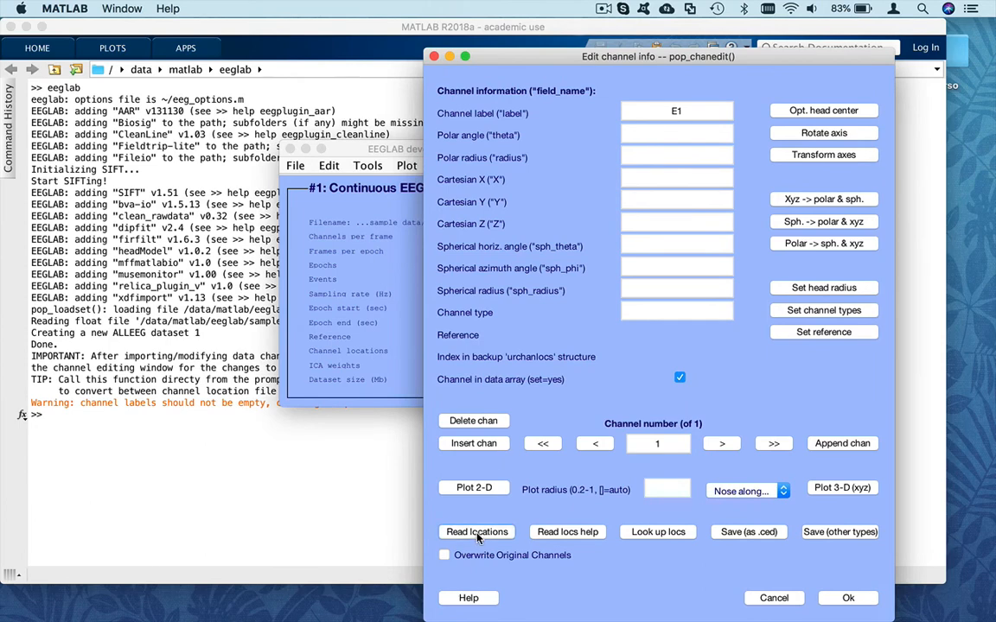
left_click(477, 531)
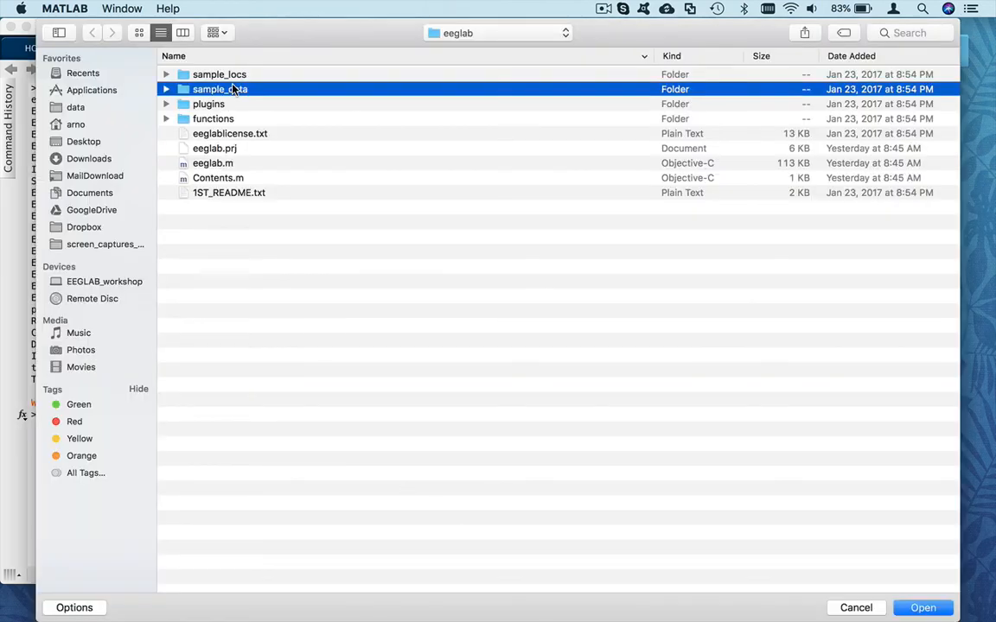
double_click(220, 89)
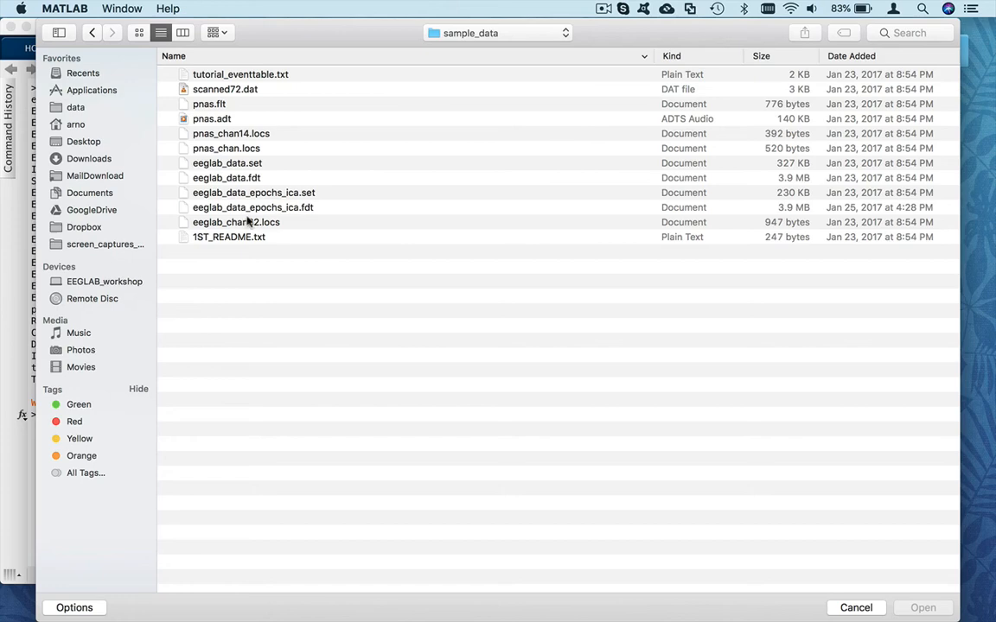
left_click(236, 222)
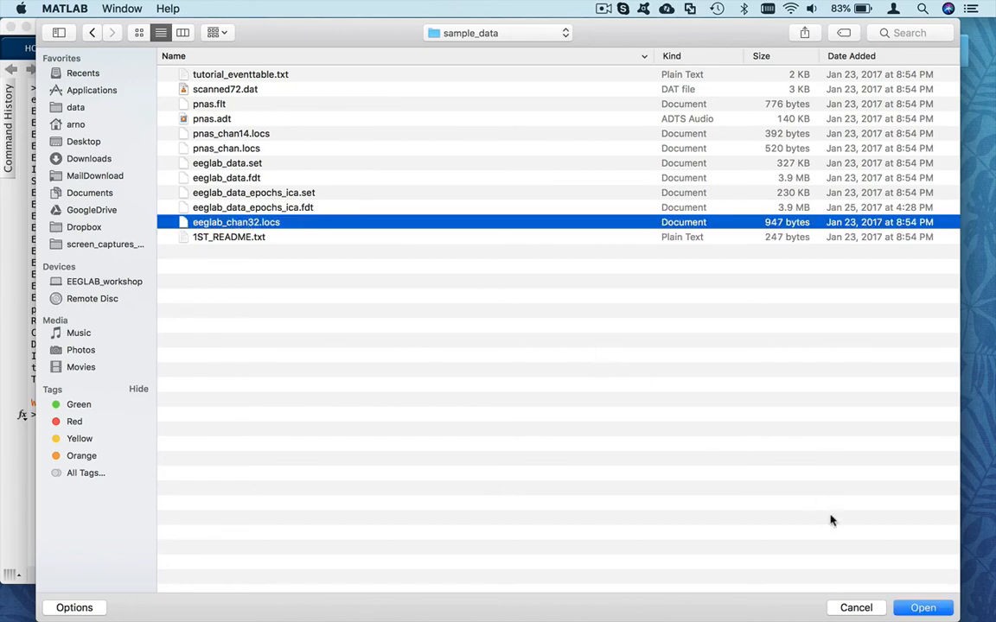
left_click(922, 608)
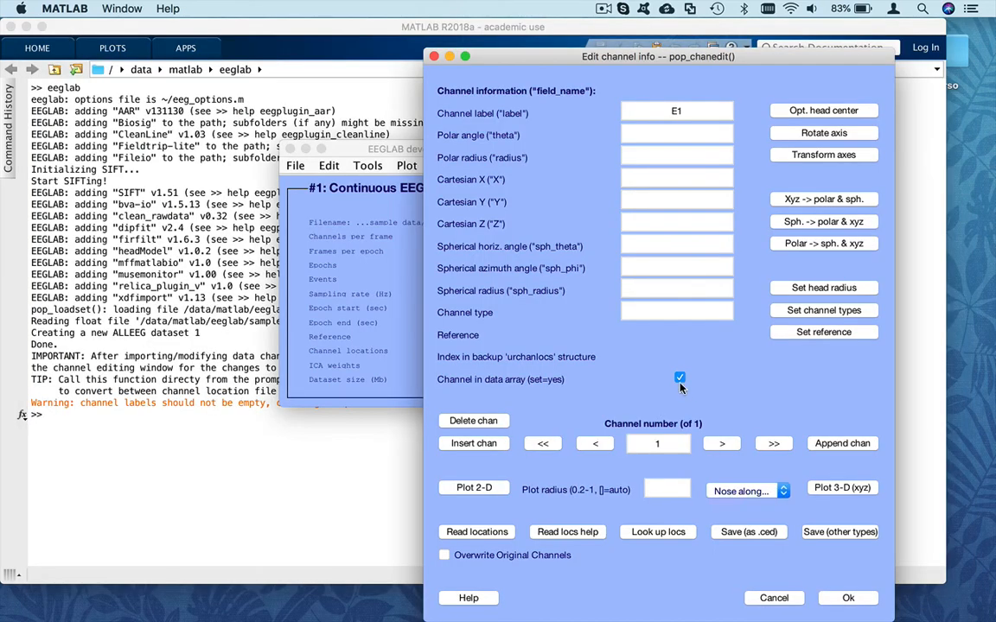
left_click(476, 531)
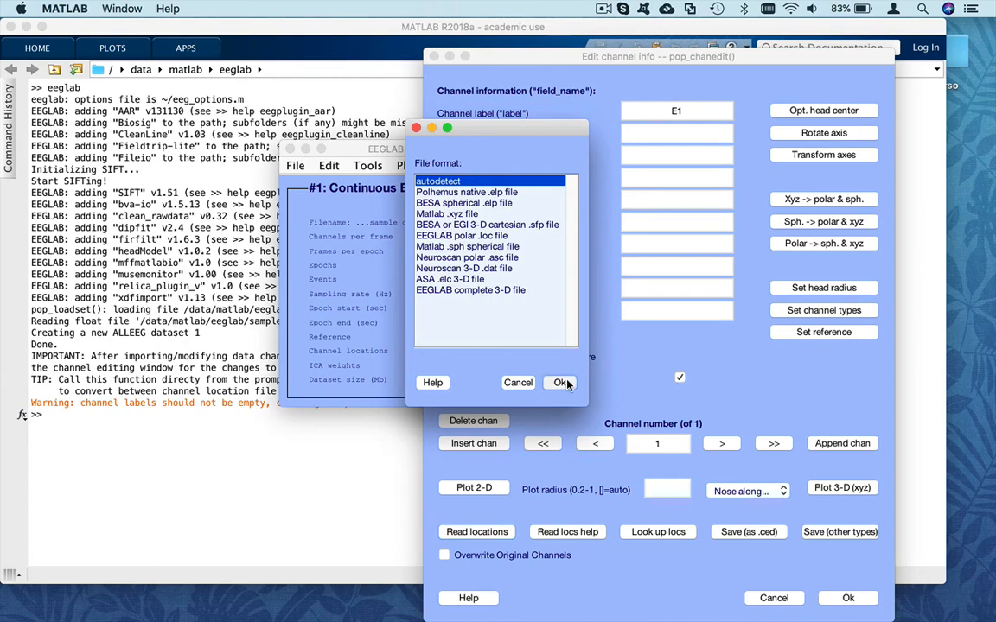
left_click(560, 383)
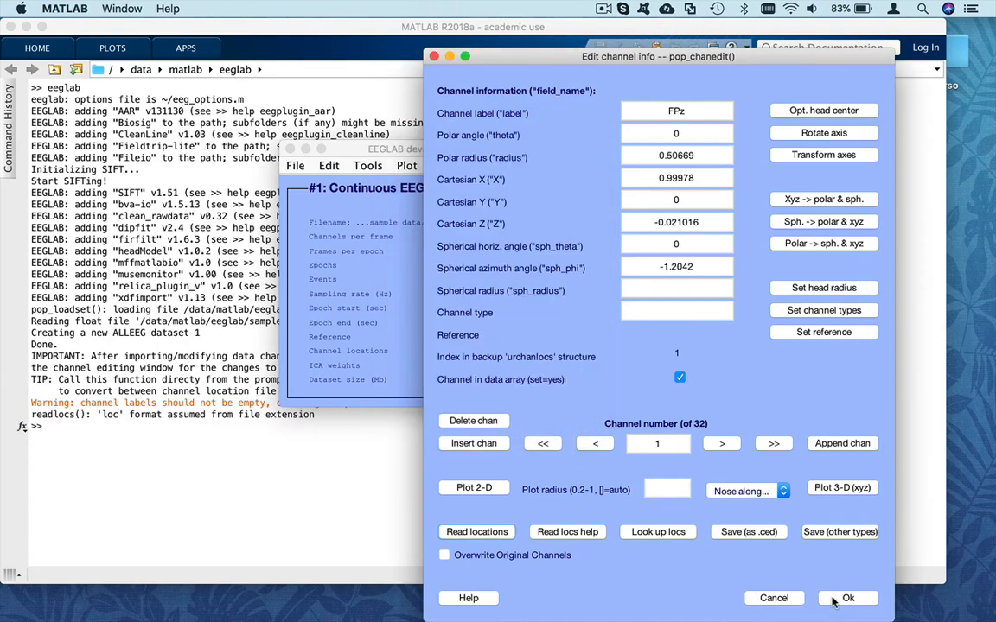
left_click(848, 597)
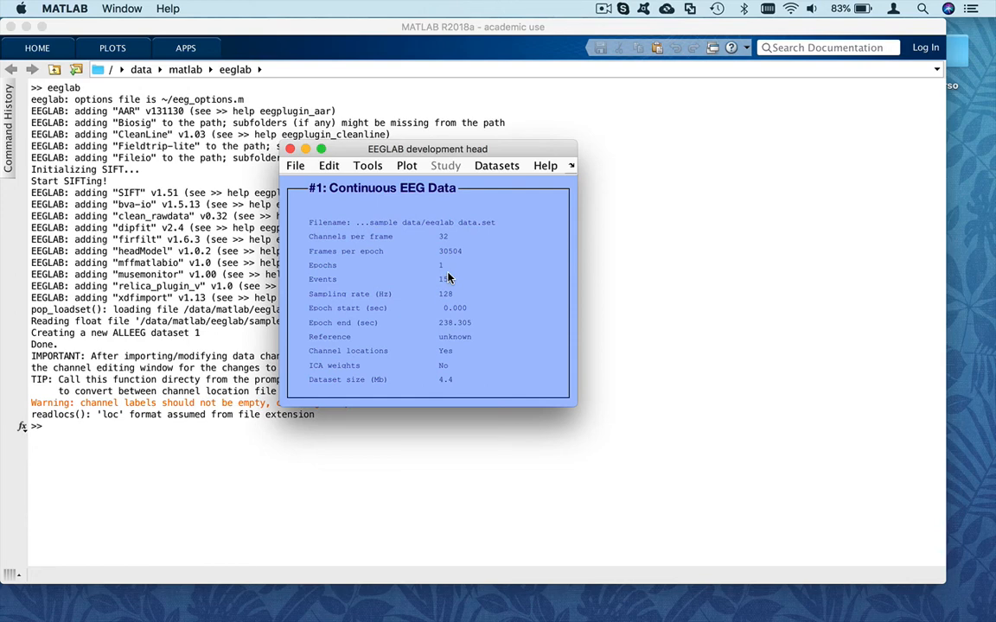
Plot channel spectra and scalp maps using 100% of the data over 2–64 Hz.
left_click(407, 165)
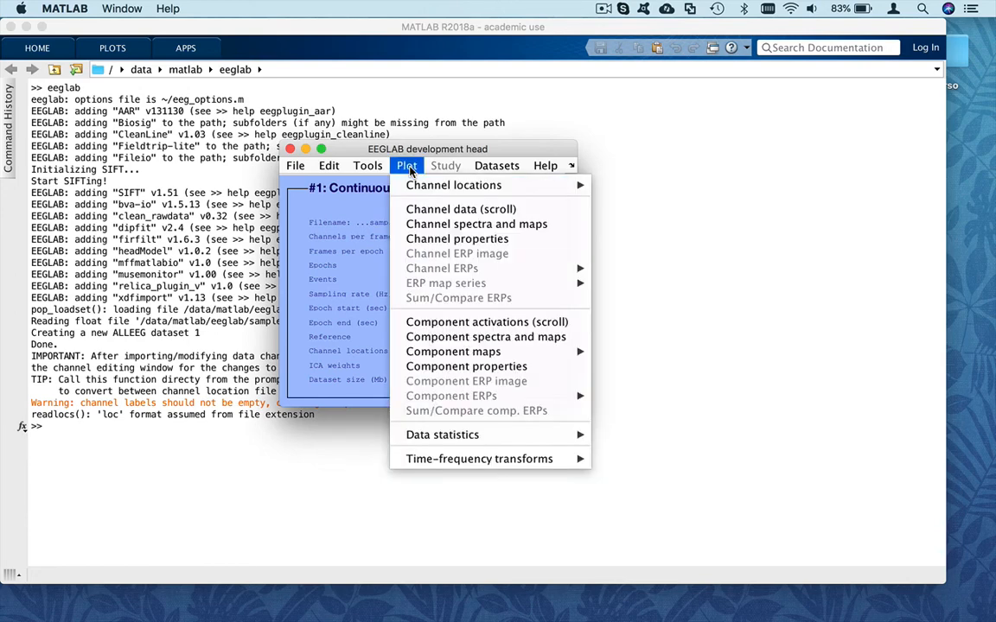
left_click(406, 165)
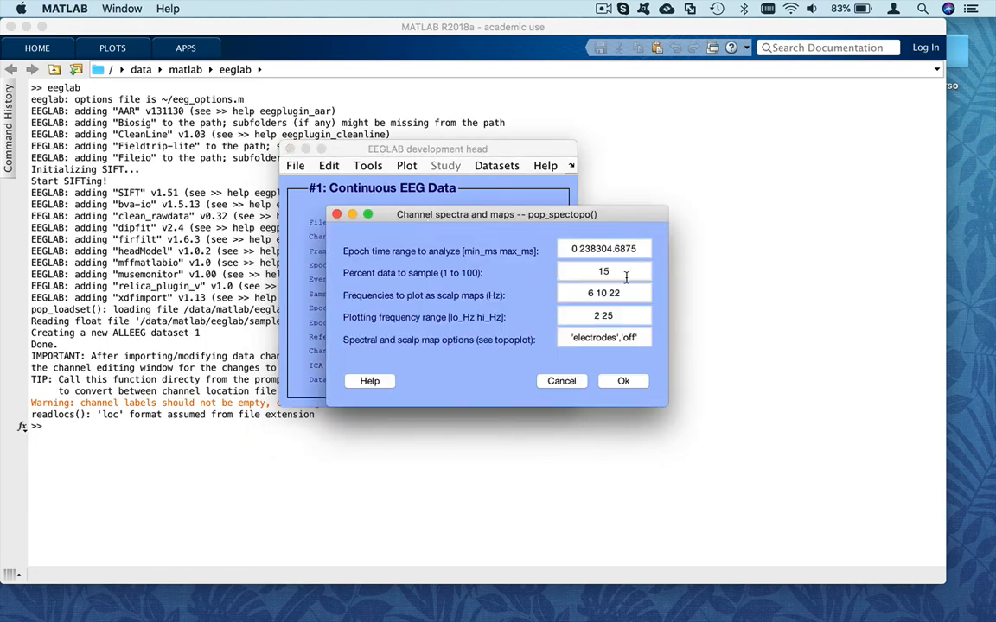
type("100")
type("64")
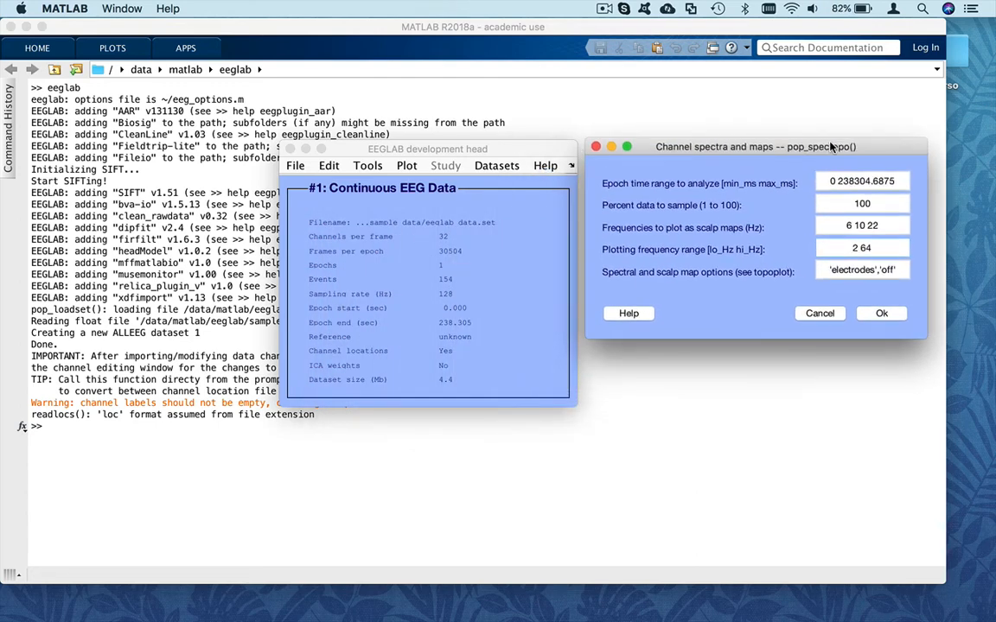
left_click(880, 313)
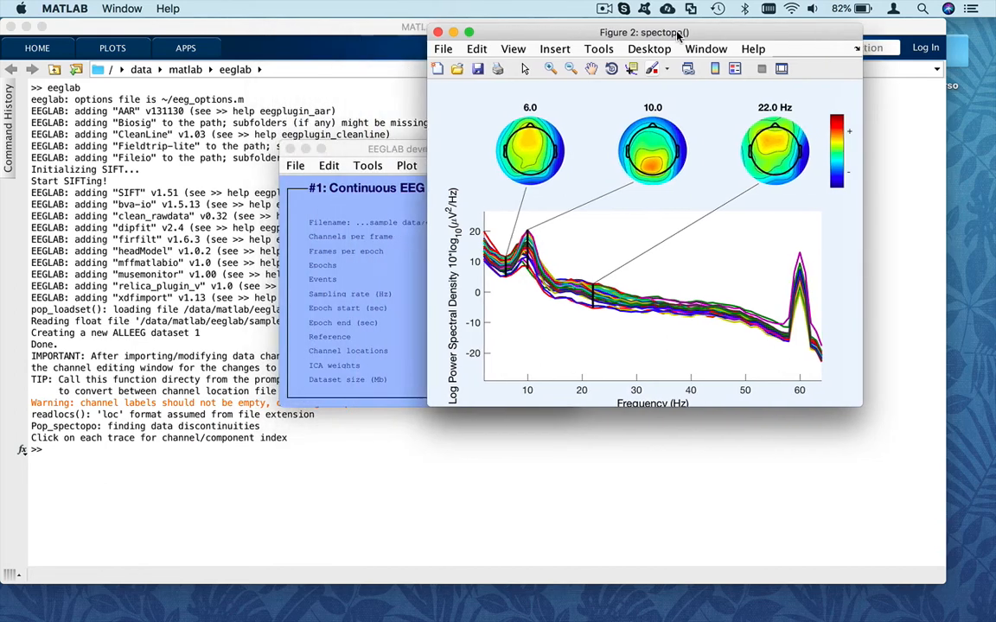
Identify the outlying spectrum traces as channels 15, 24, 6 and 2.
left_click_drag(643, 32, 713, 32)
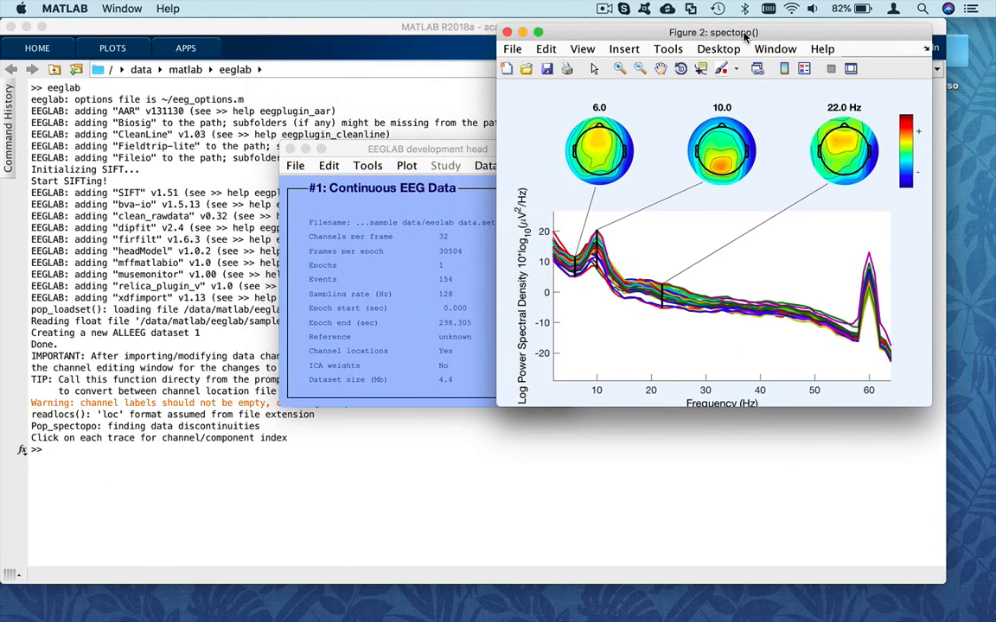
mouse_move(774, 104)
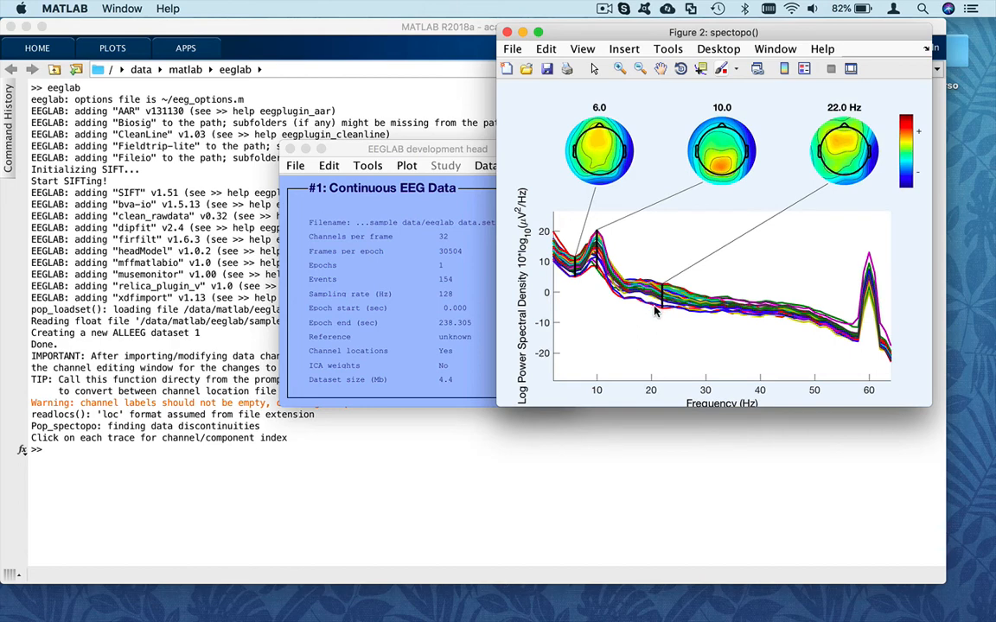
left_click(655, 309)
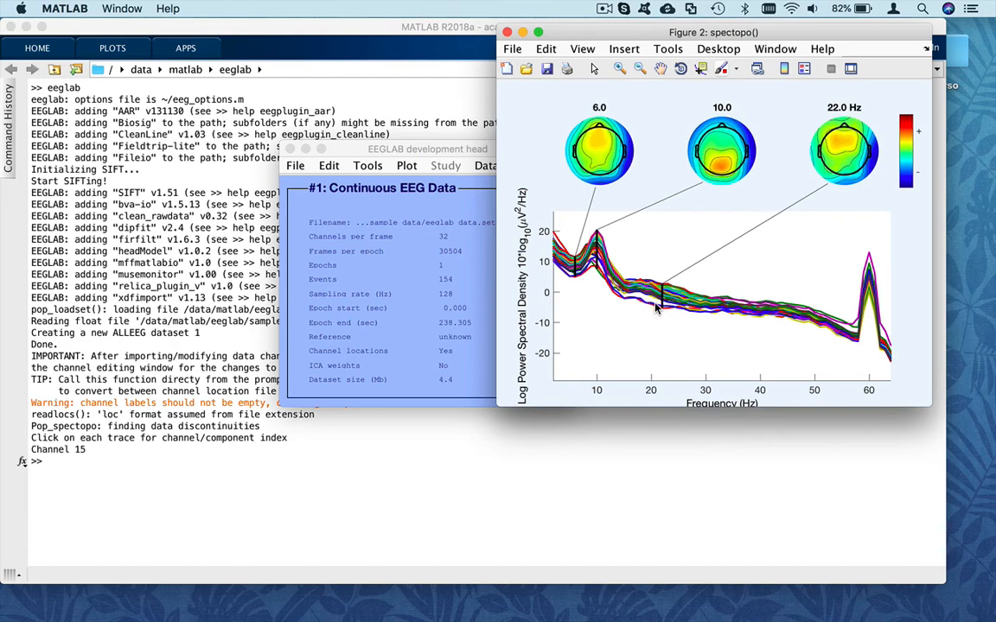
left_click(816, 323)
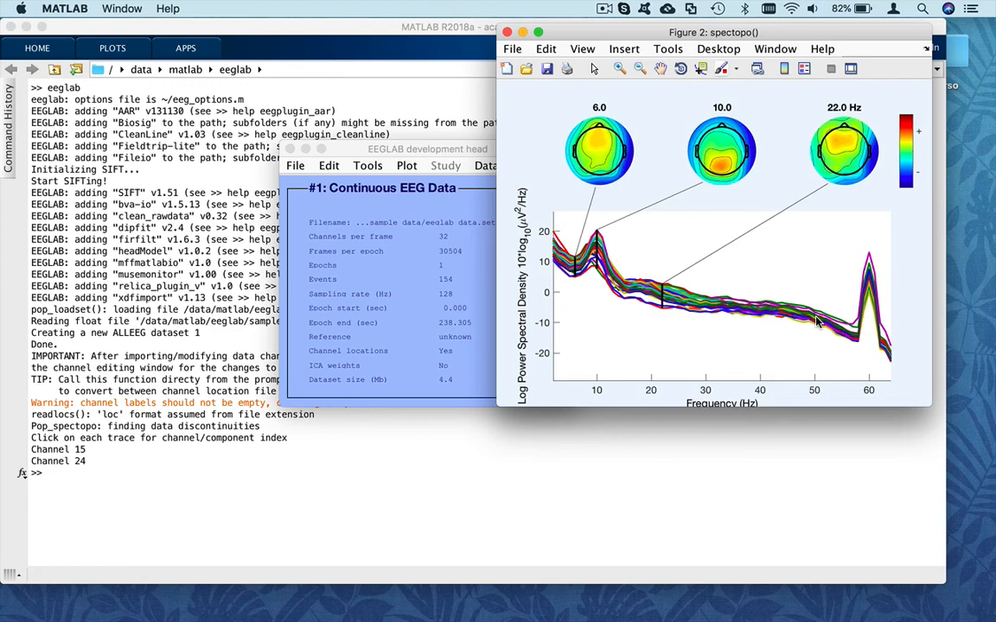
mouse_move(661, 313)
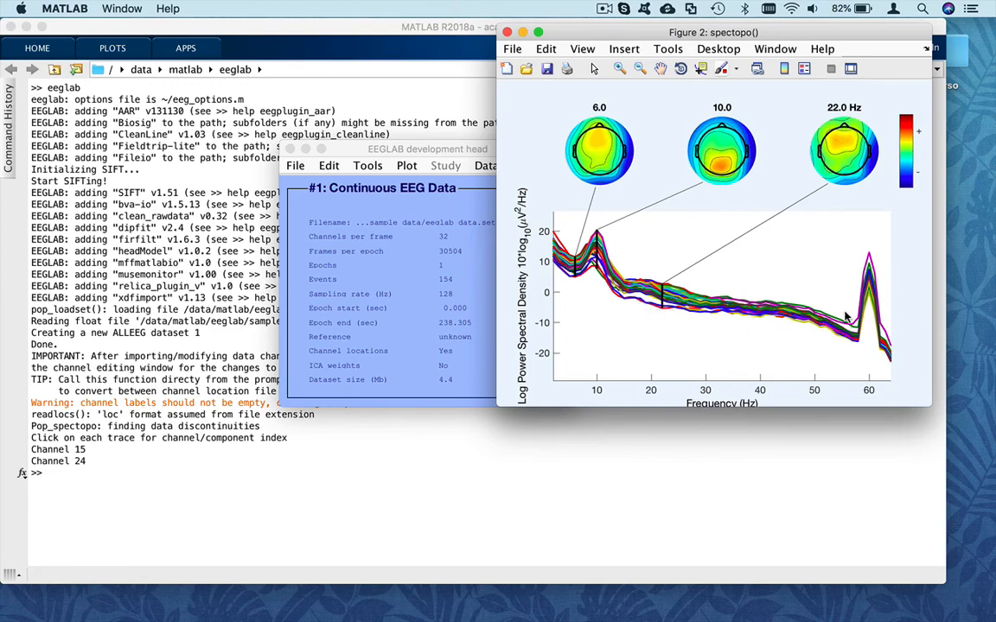
left_click(854, 331)
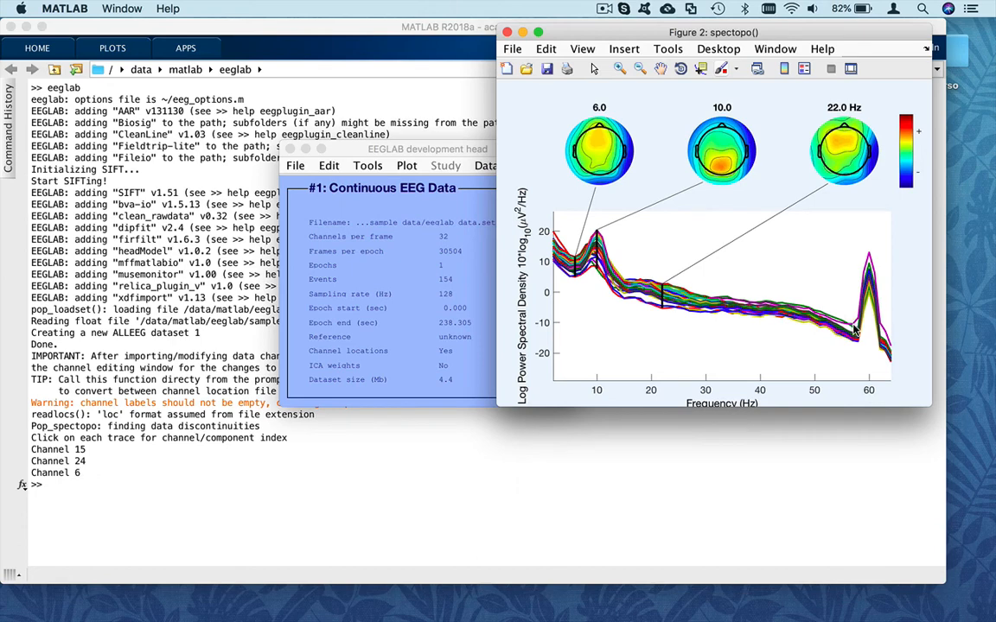
left_click(855, 331)
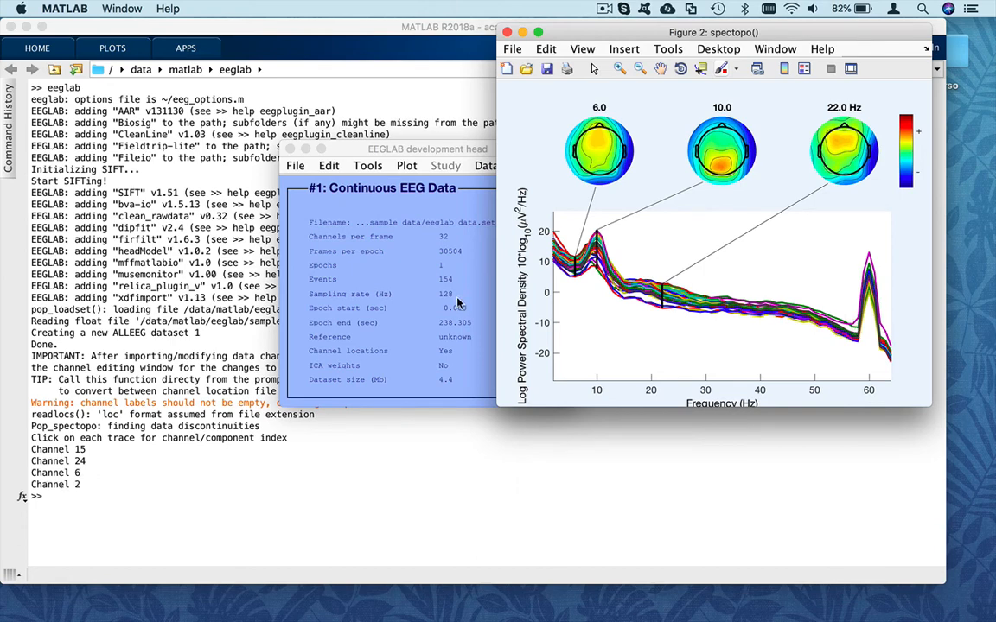
mouse_move(384, 154)
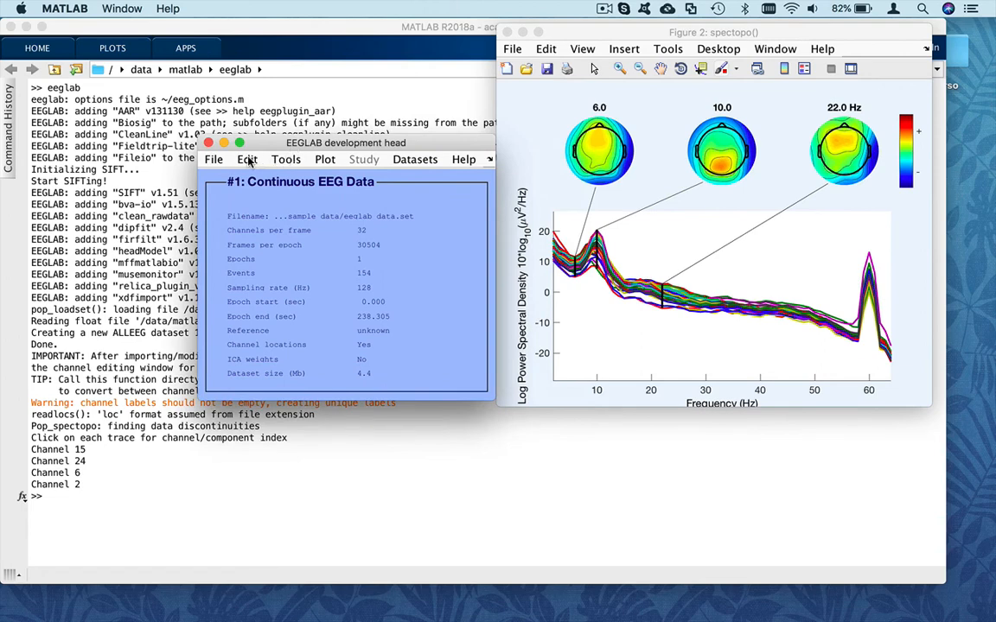
Open the Select data dialog and browse the channel list, picking EOG1.
left_click(247, 159)
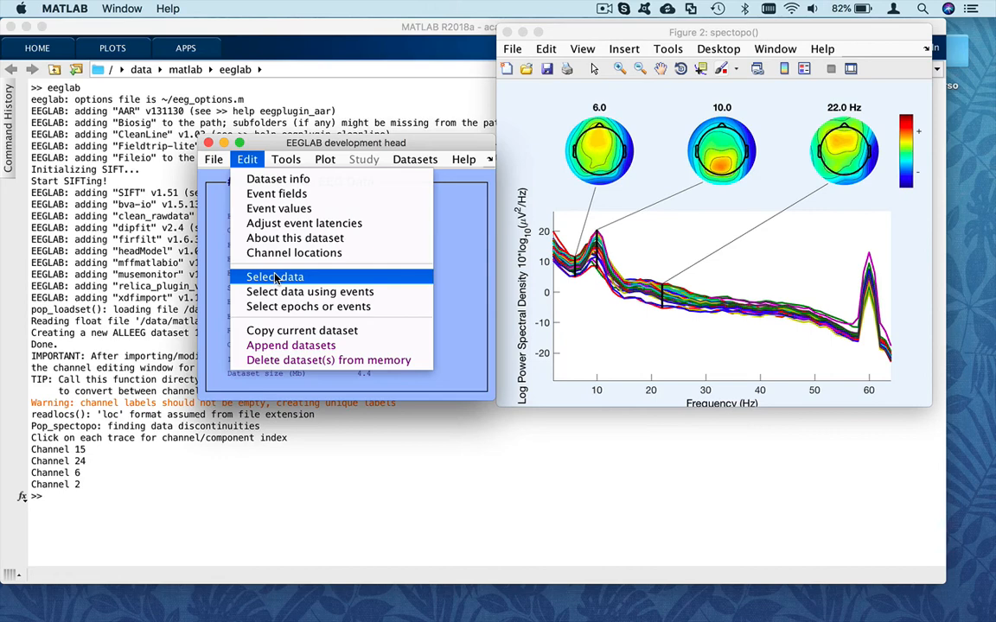
left_click(275, 277)
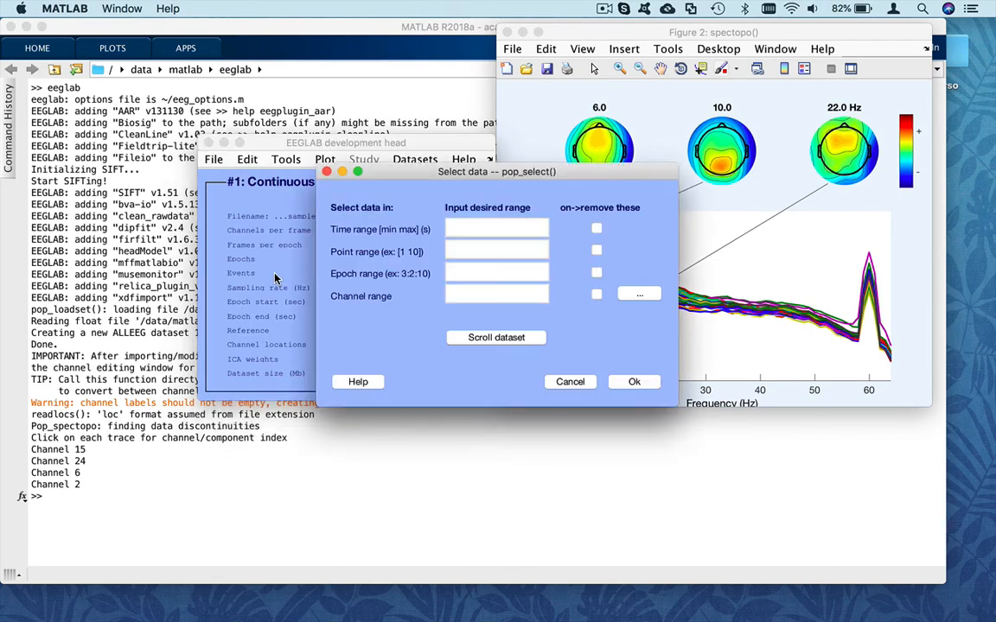
left_click(639, 294)
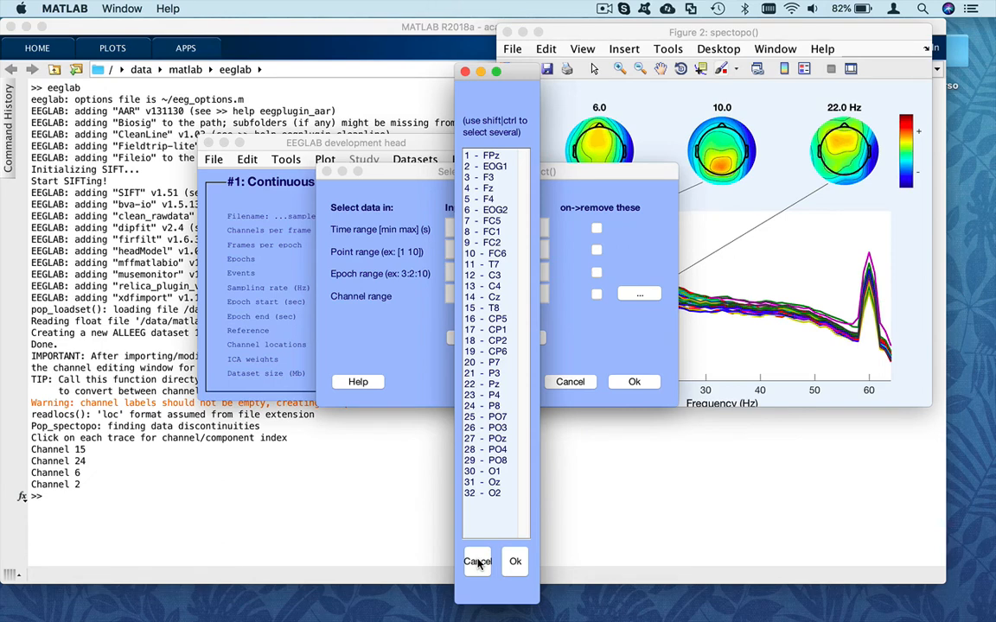
mouse_move(501, 169)
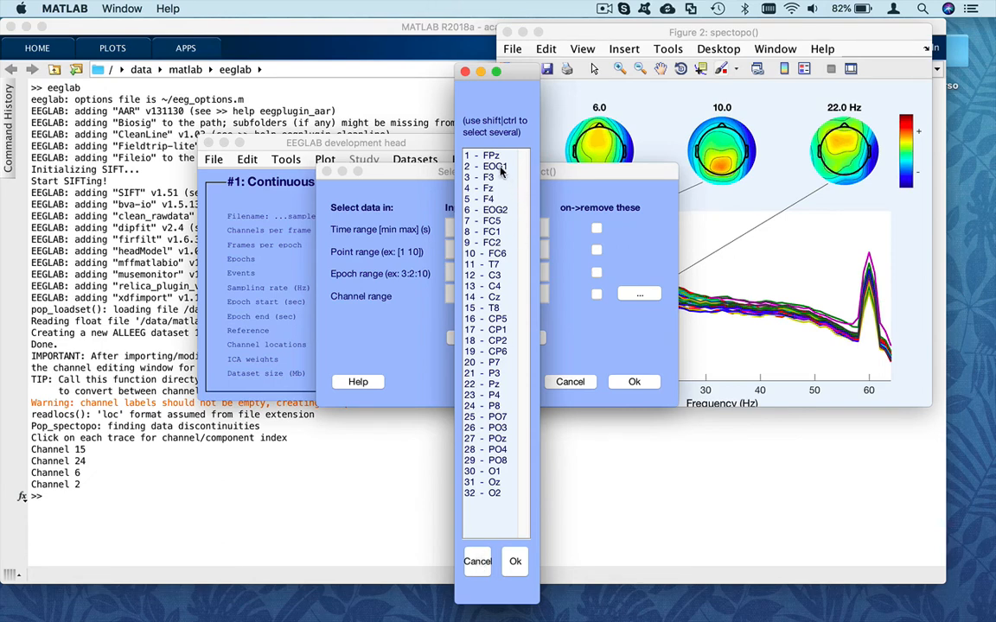
left_click(490, 209)
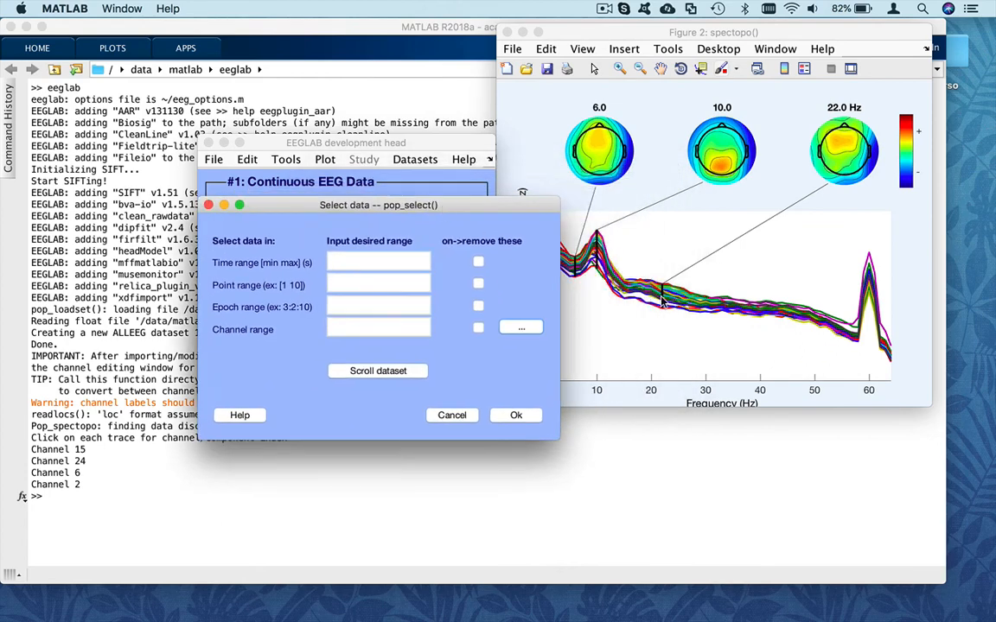
mouse_move(673, 329)
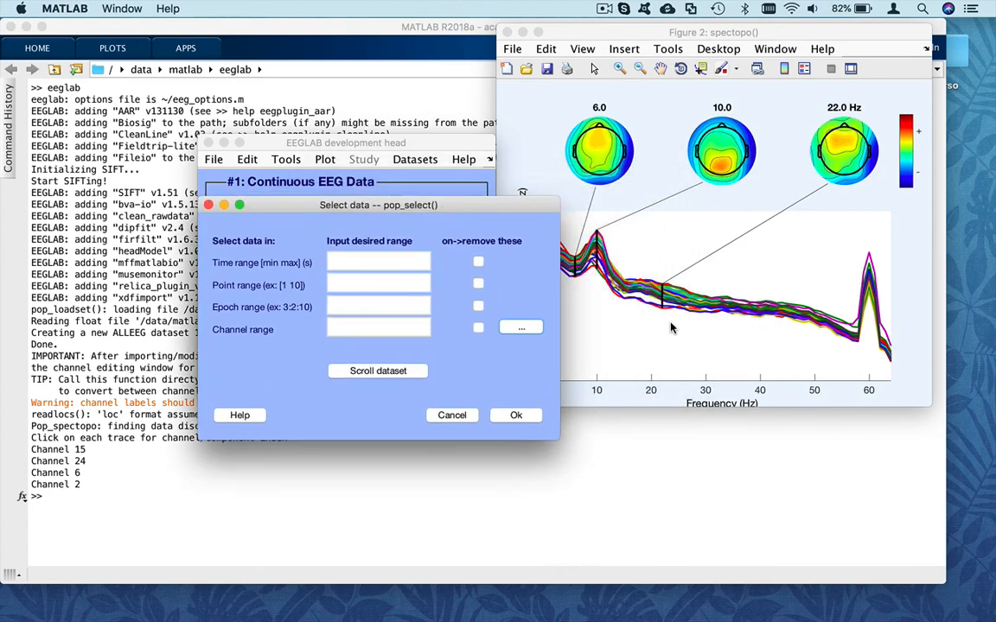
Run kurtosis channel rejection at threshold 5, flagging FPz, EOG1 and EOG2.
left_click(451, 414)
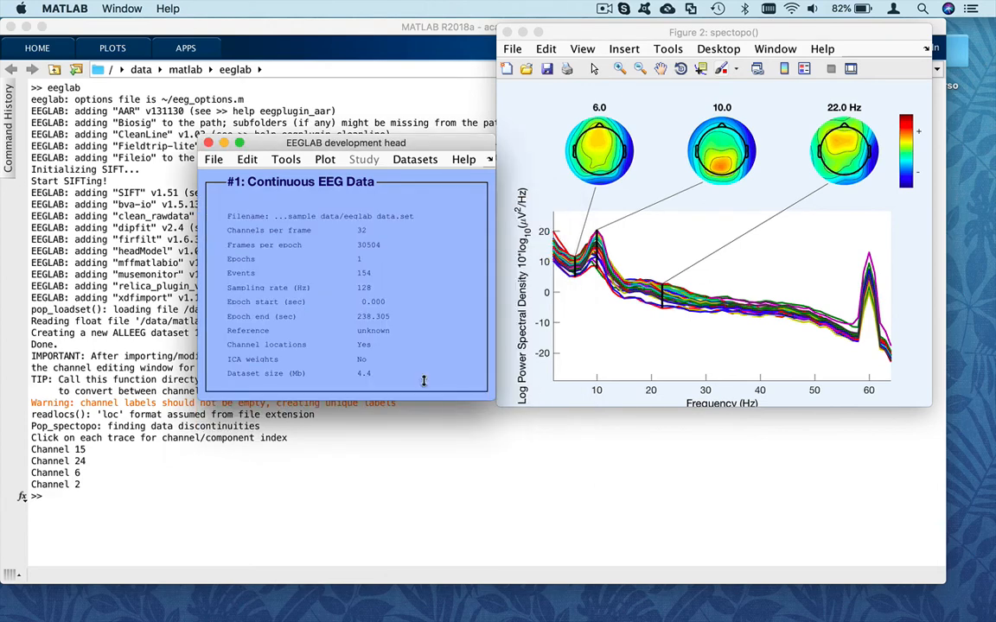
left_click(286, 159)
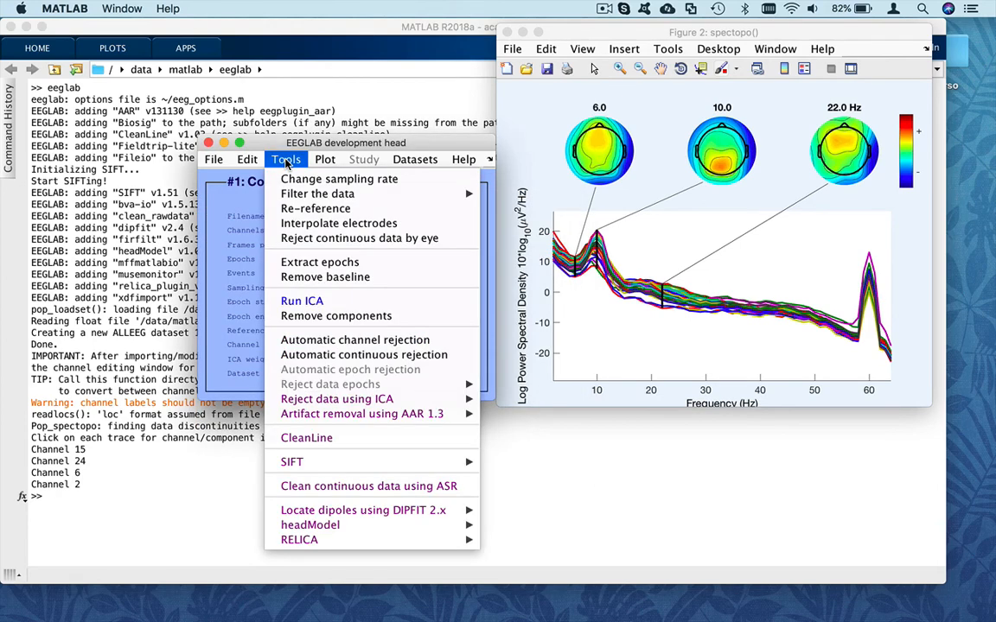
mouse_move(355, 339)
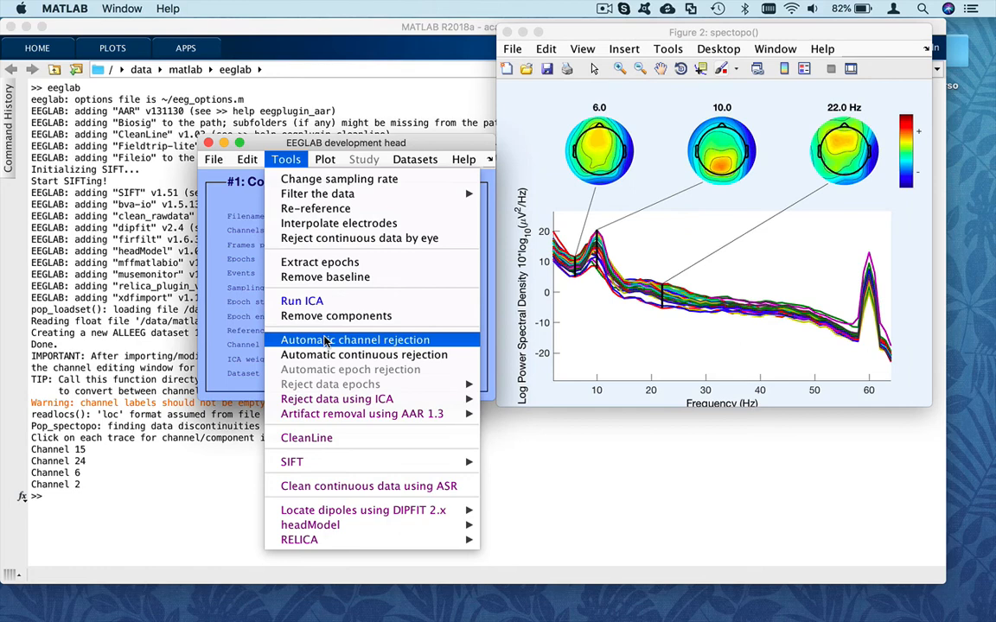
left_click(356, 339)
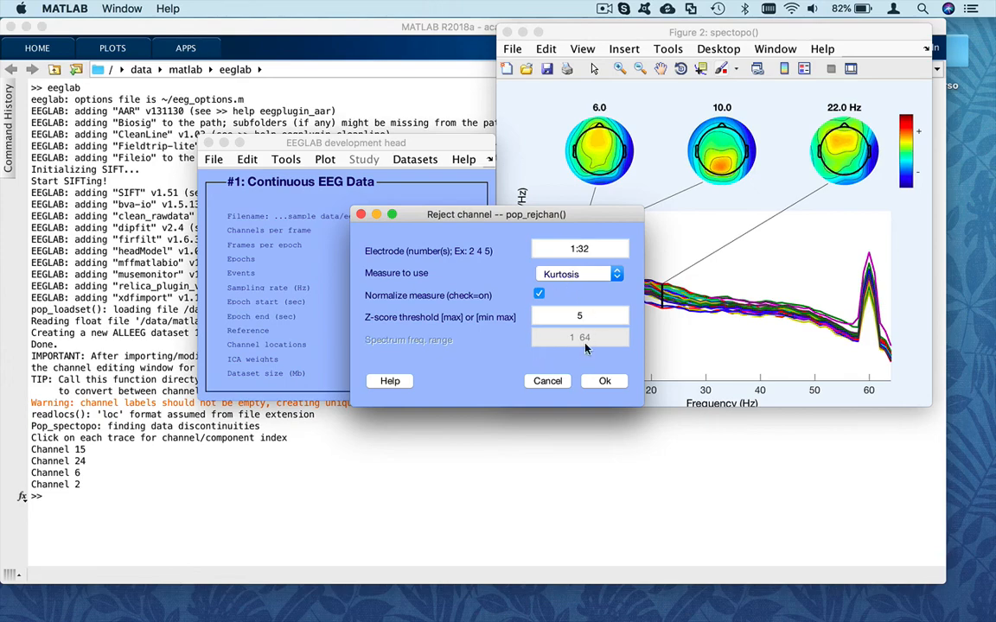
left_click(604, 380)
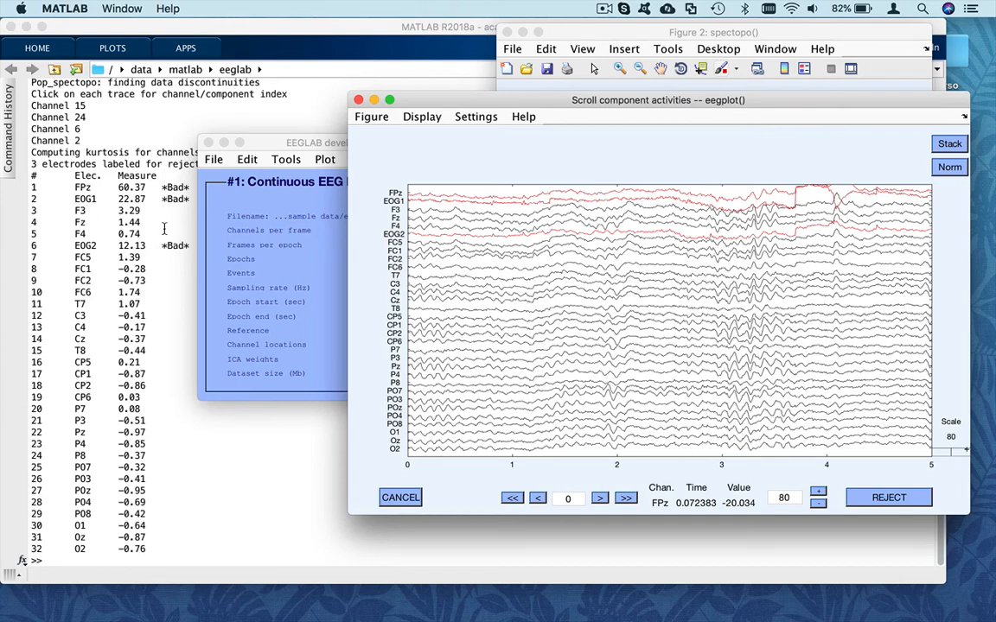
mouse_move(225, 251)
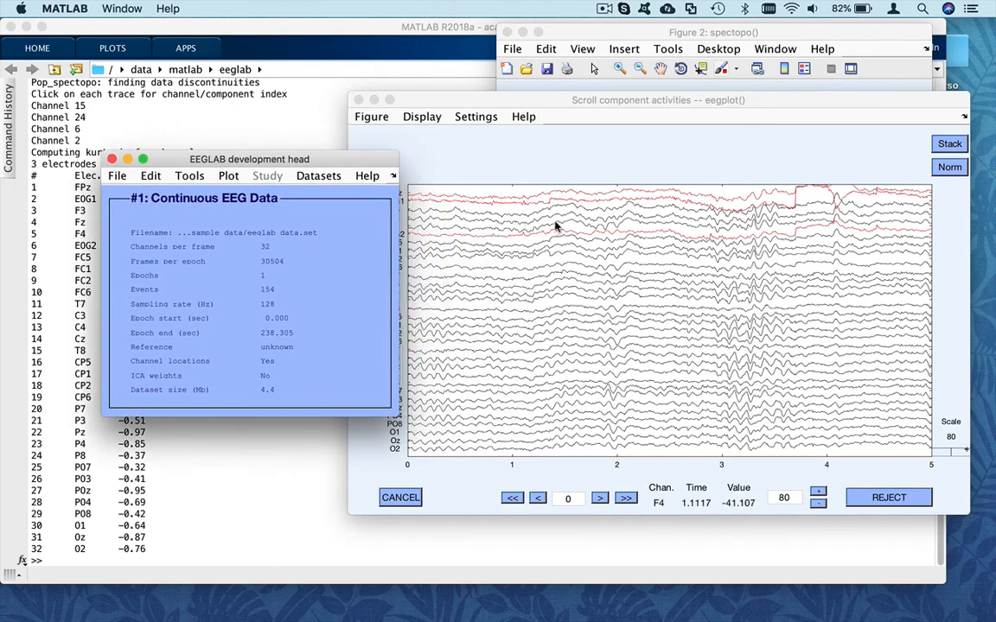
Rerun channel rejection with the Probability measure, flagging FPz and EOG1.
left_click(189, 175)
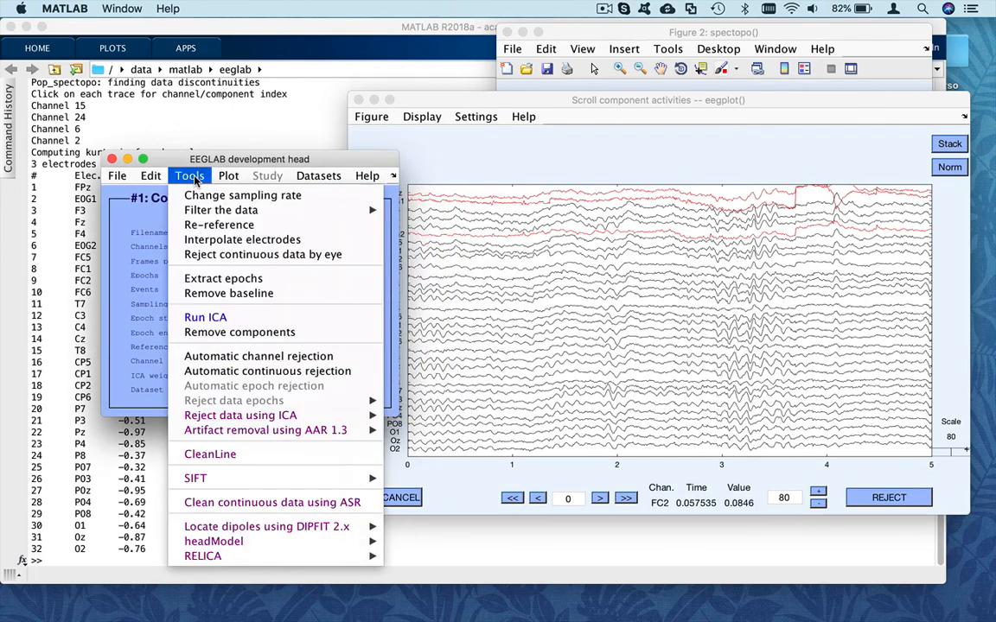
mouse_move(259, 356)
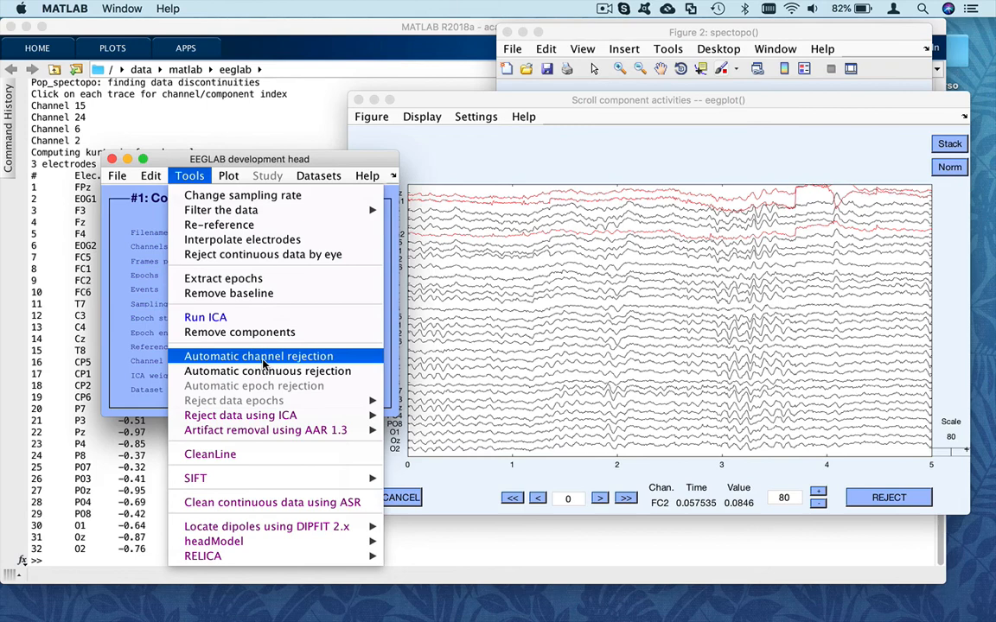
left_click(259, 356)
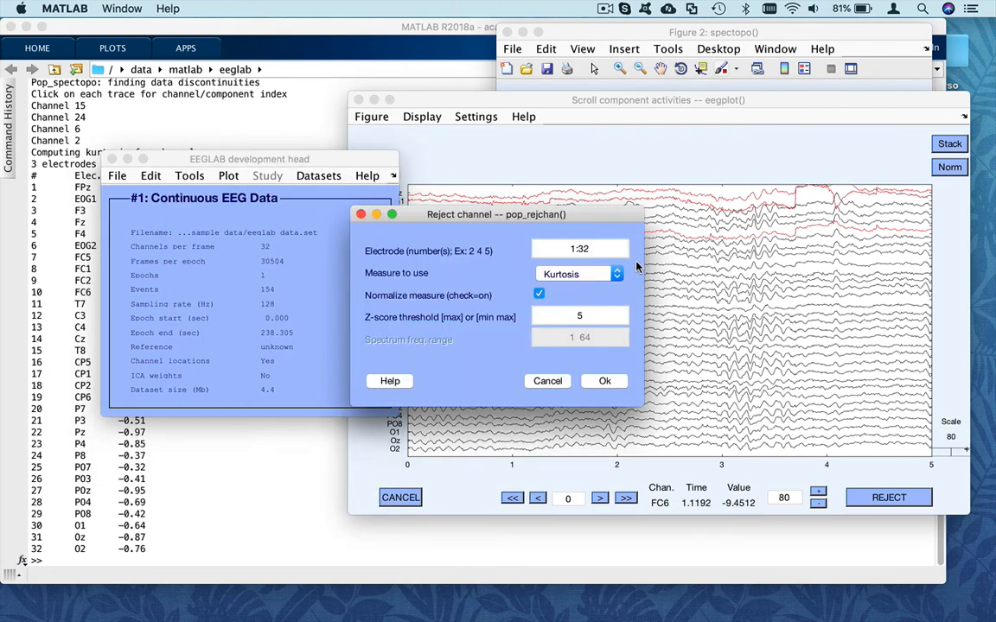
left_click(579, 273)
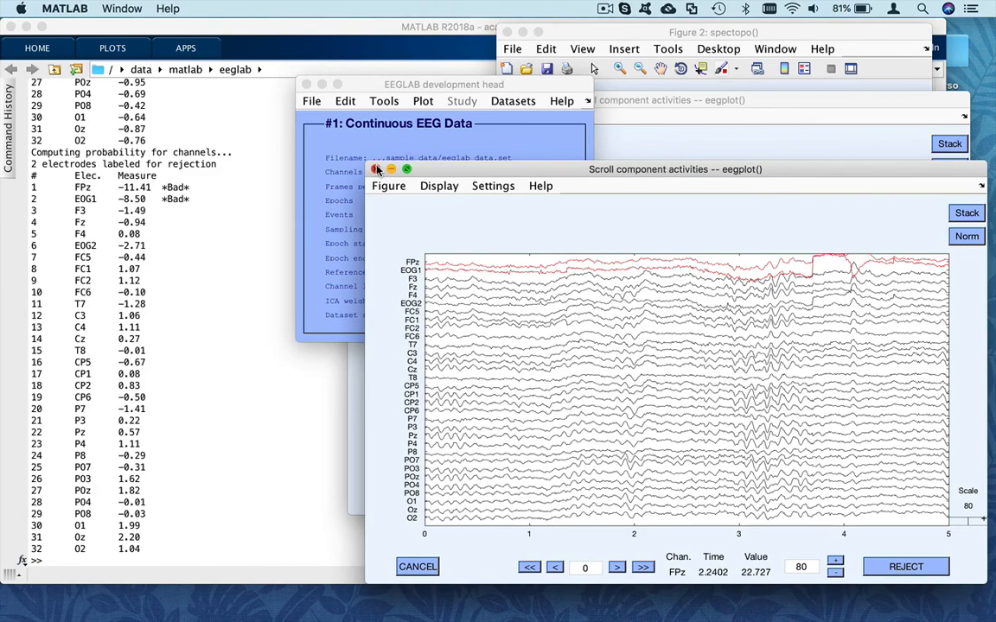
left_click(384, 100)
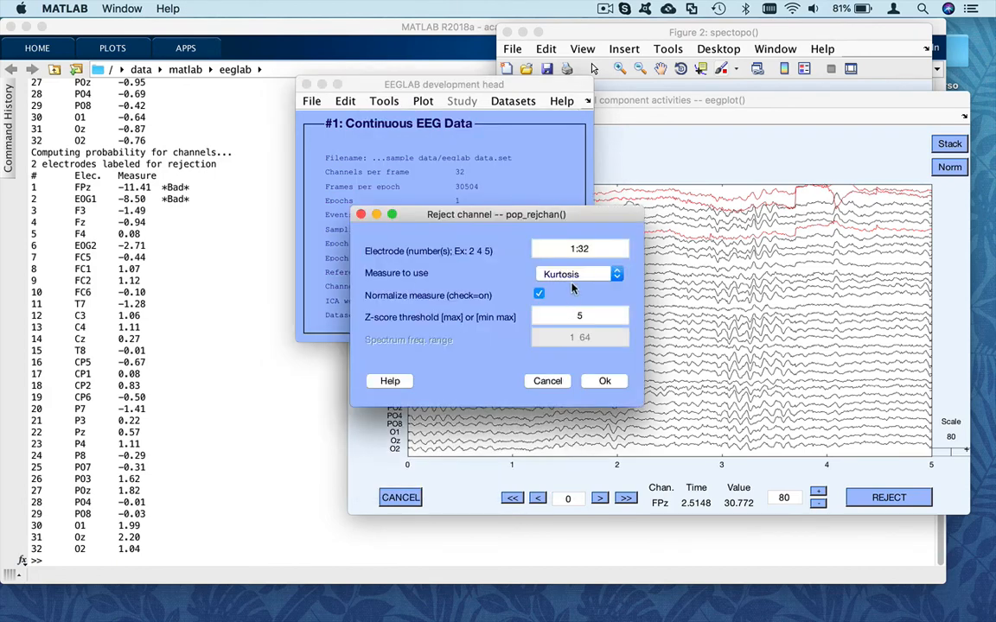
Run Spectrum-measure channel rejection over 40–55 Hz at threshold 2.5, flagging EOG1 and EOG2.
left_click(579, 273)
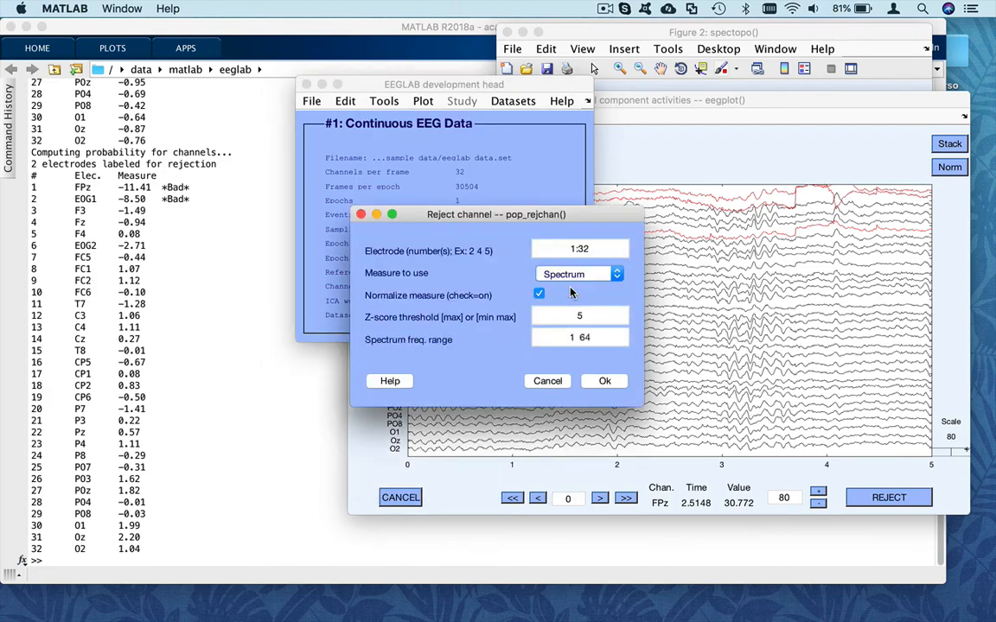
left_click_drag(495, 214, 372, 183)
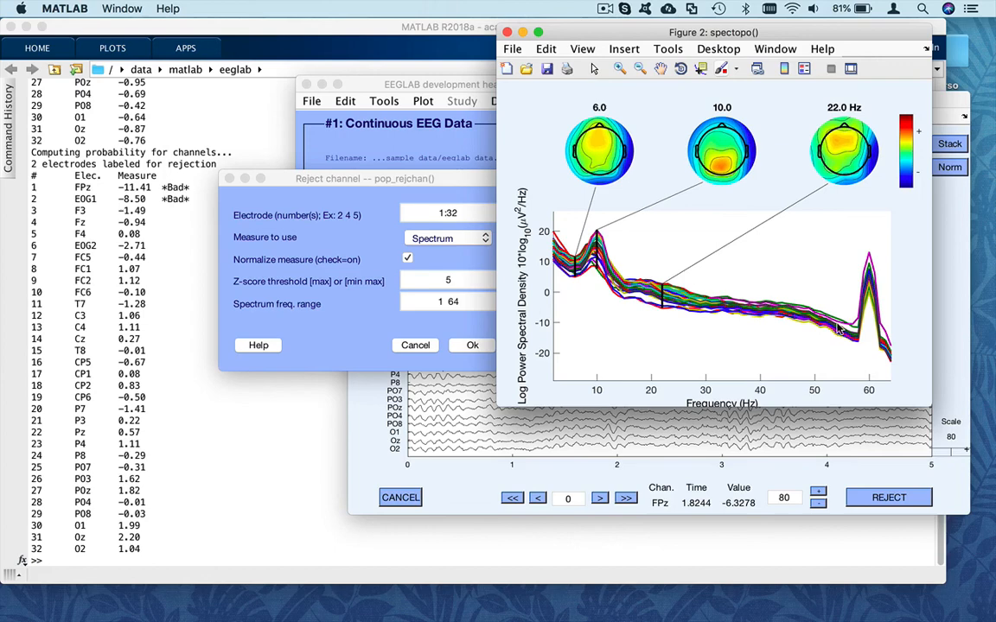
left_click_drag(365, 178, 322, 174)
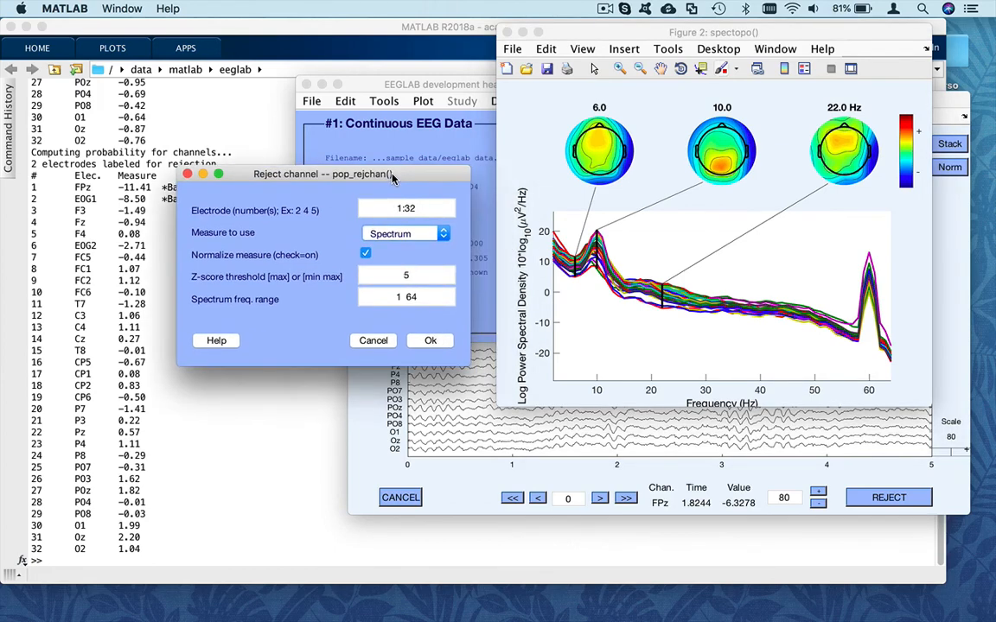
left_click(406, 296)
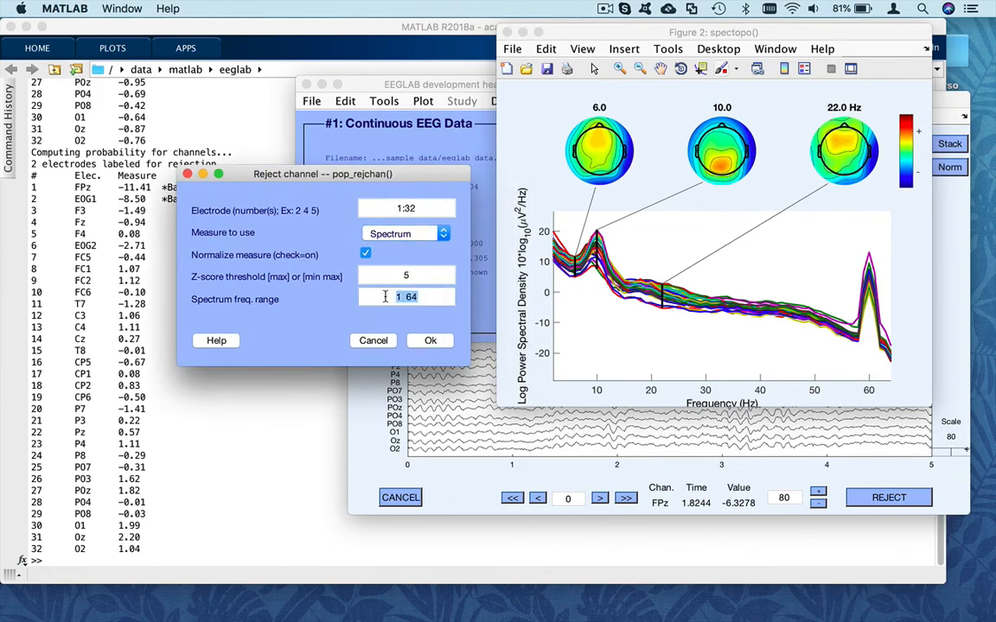
type("40 55")
left_click(406, 275)
type("2")
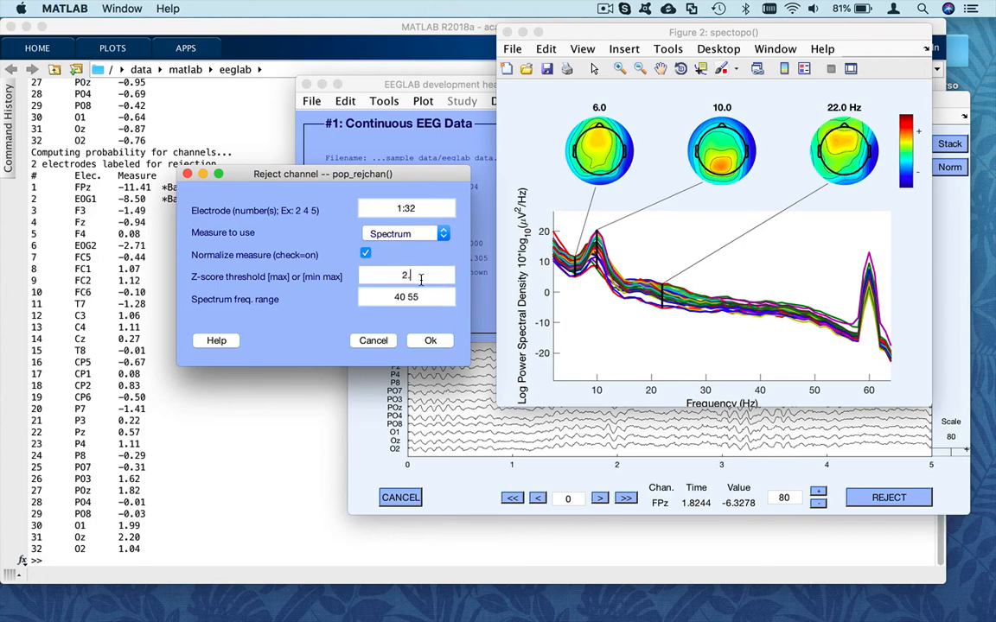
type(".5")
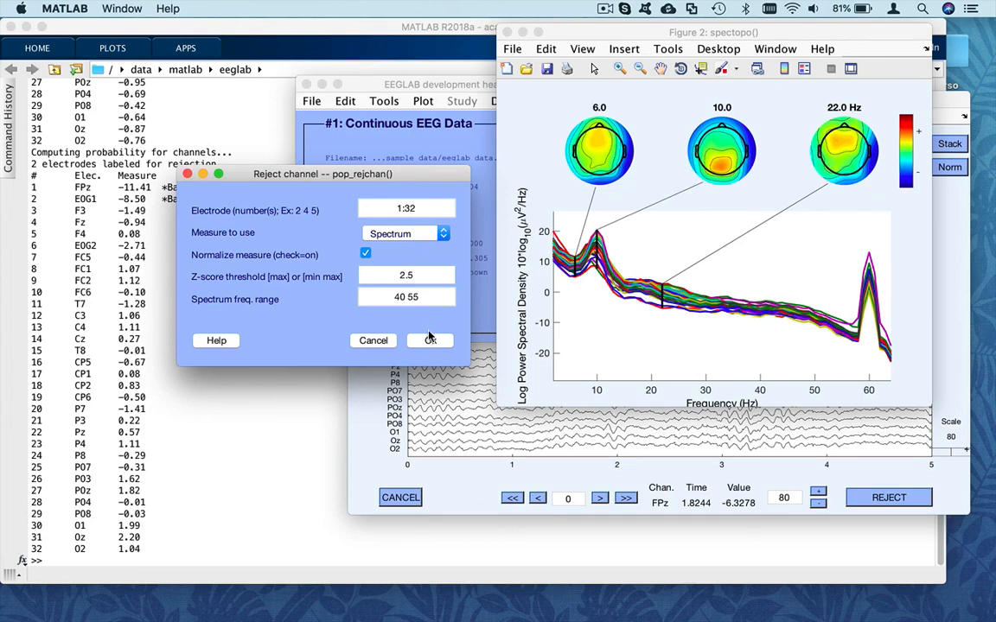
left_click(429, 340)
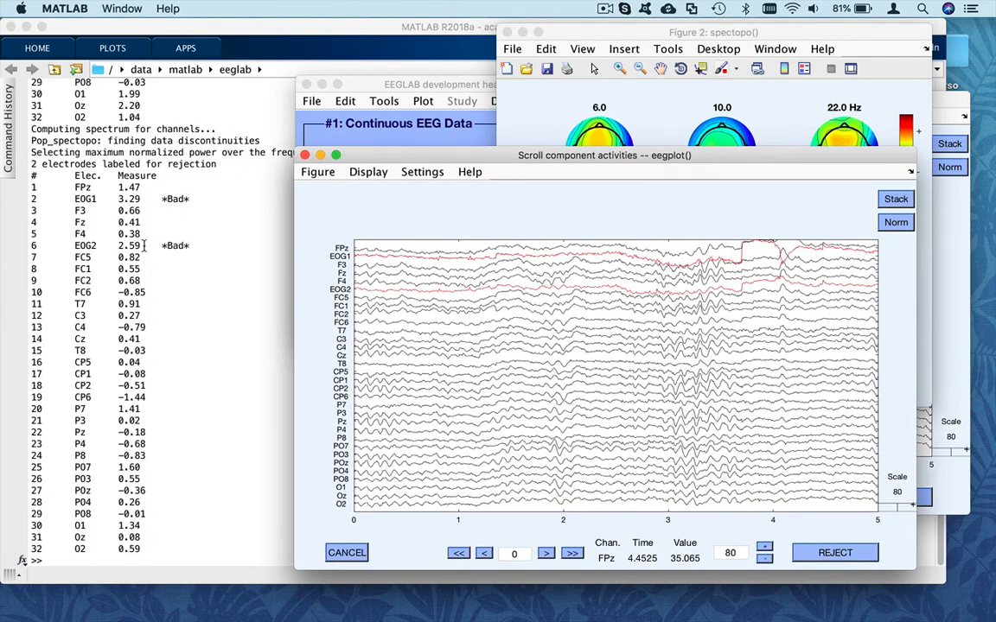
mouse_move(179, 254)
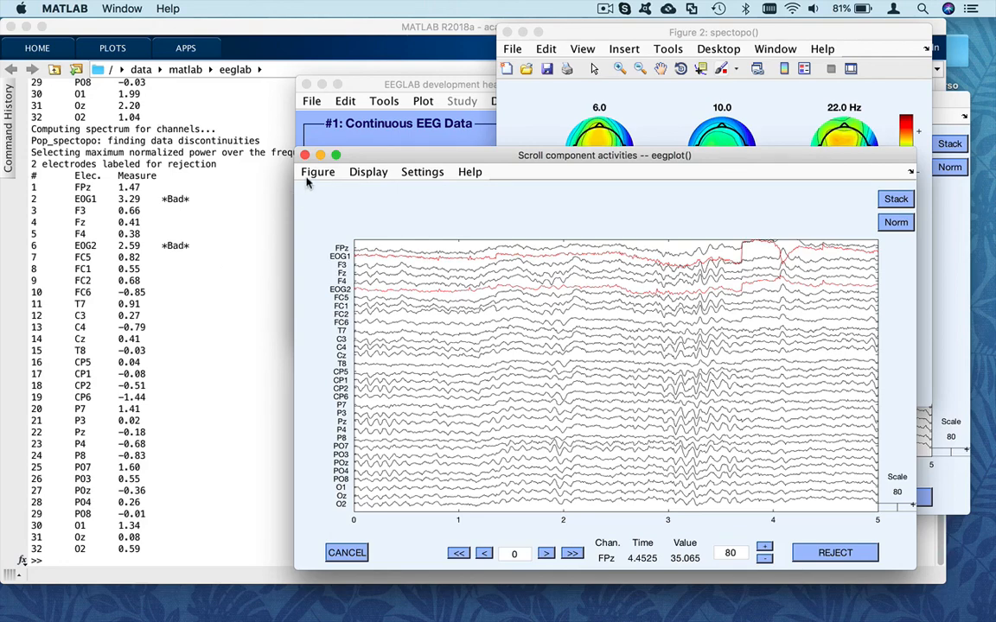
Close the rejection results scroll and open the File menu's extension options.
left_click(385, 101)
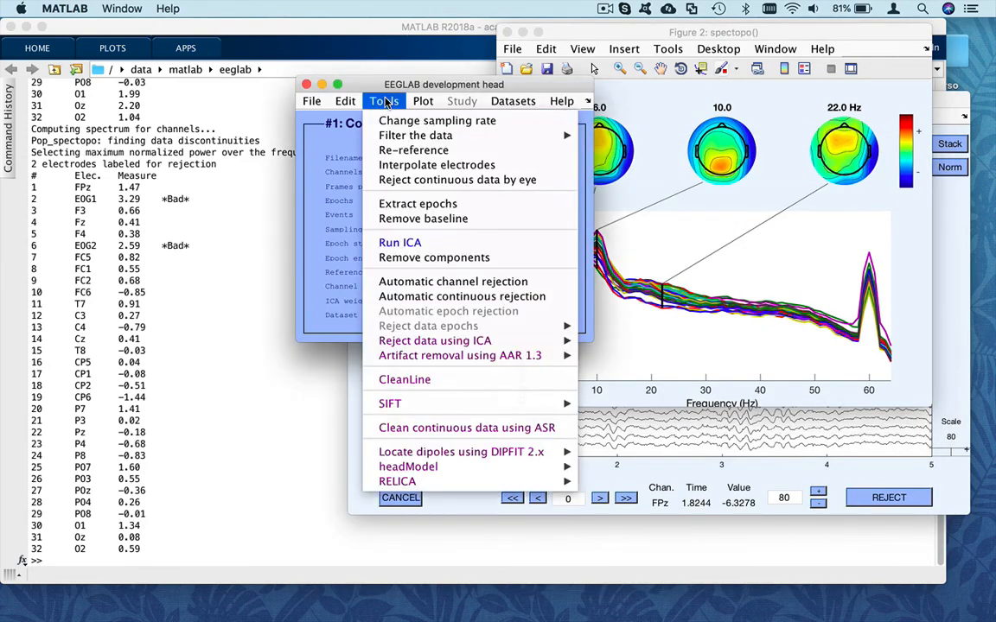
mouse_move(467, 427)
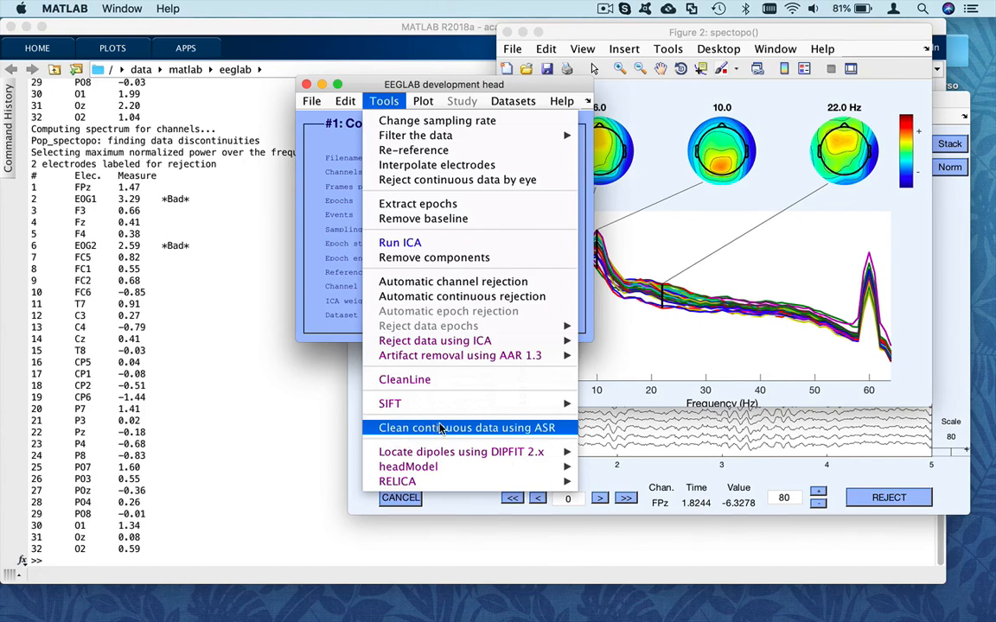
left_click(311, 101)
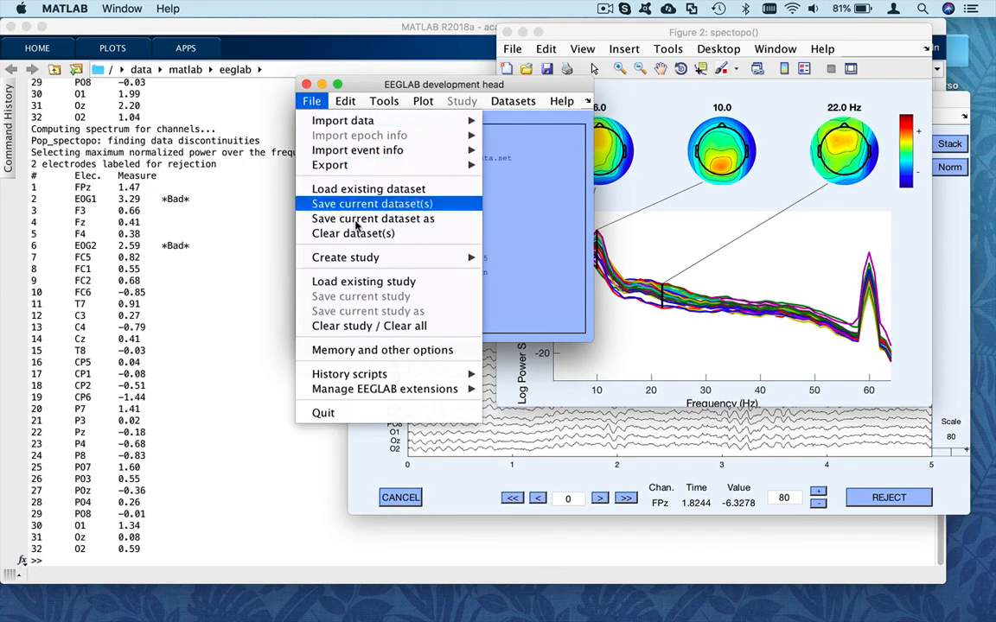
mouse_move(385, 388)
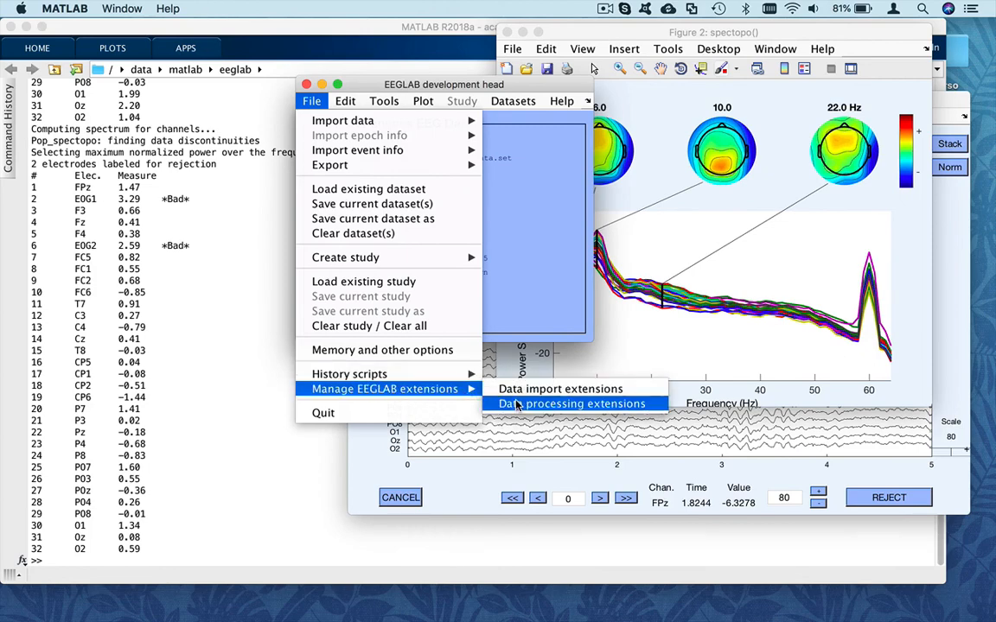
mouse_move(592, 411)
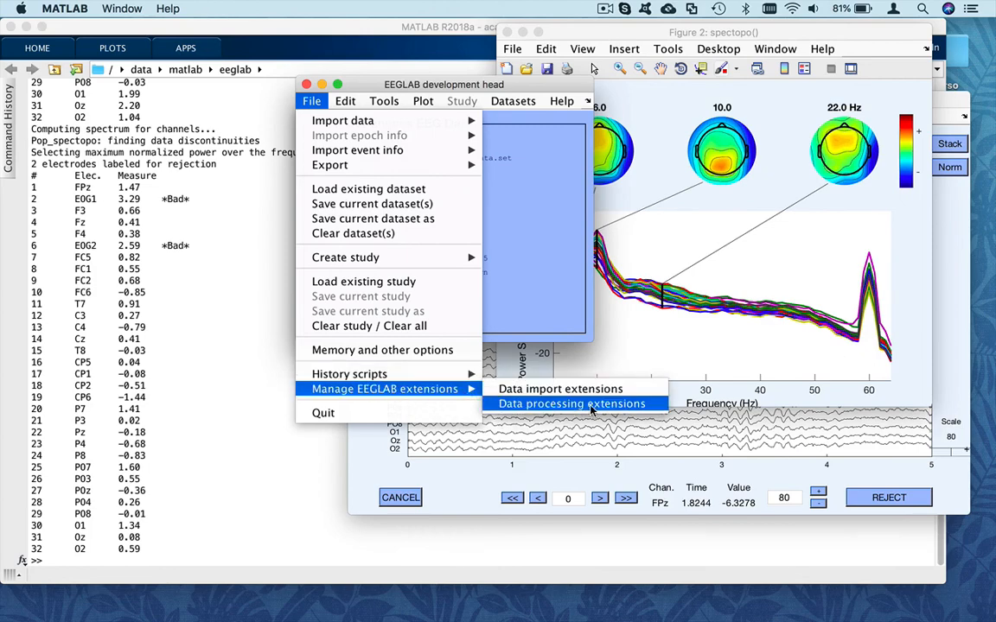